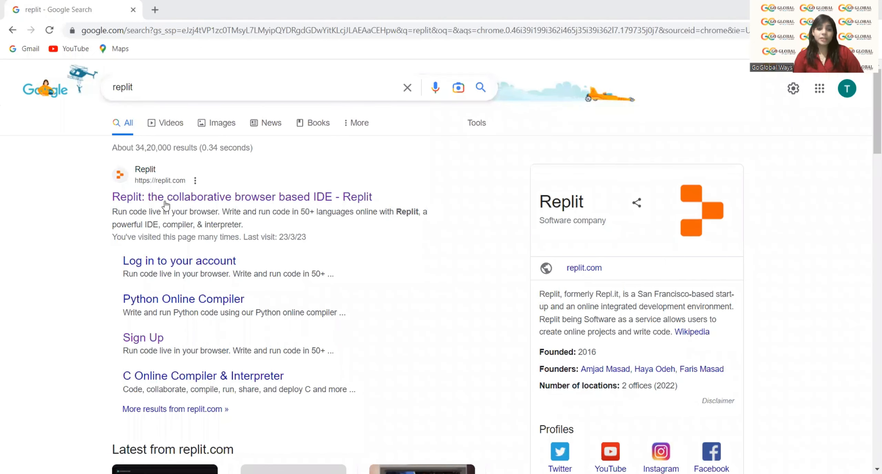
Step: Go from the Google results to the Replit home dashboard
left_click(242, 196)
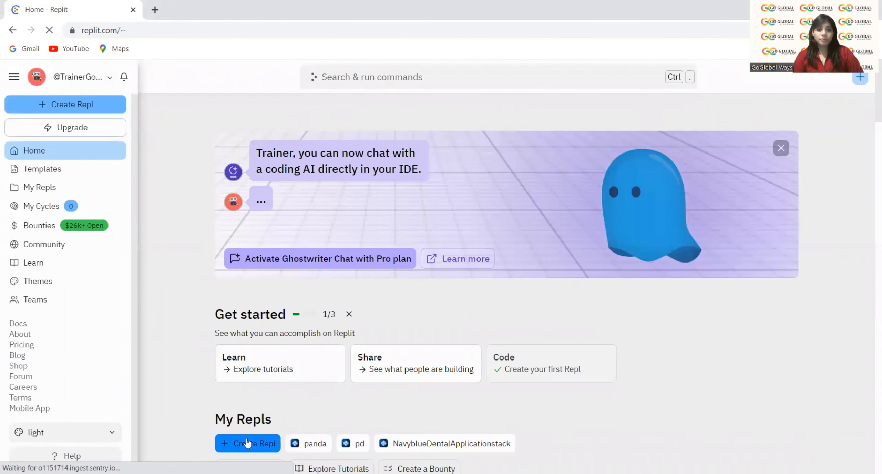
Step: Start a new repl and choose the Pygame template from the list
left_click(248, 443)
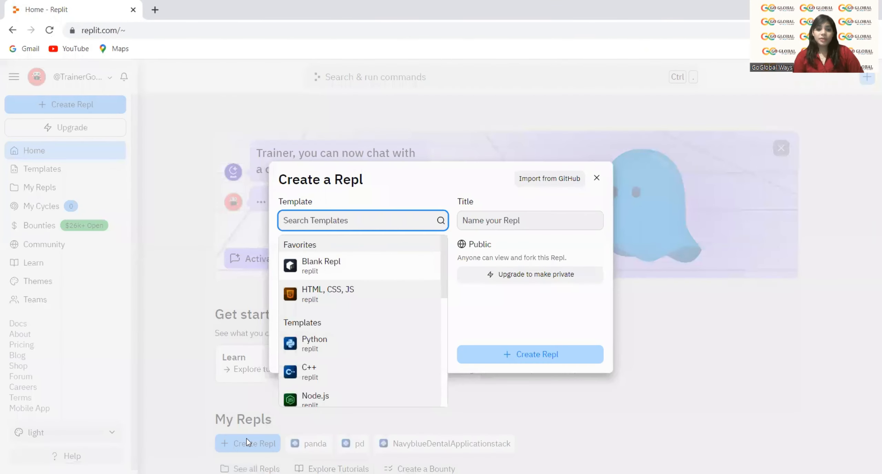
scroll("down", 3)
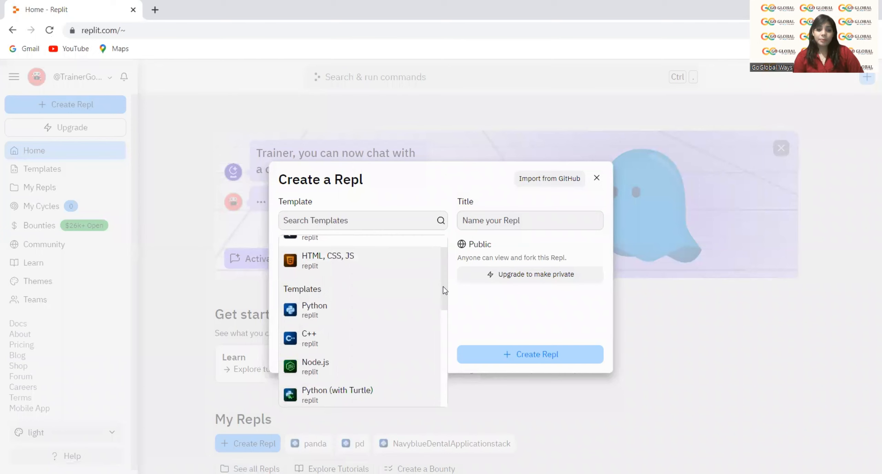
scroll("down", 3)
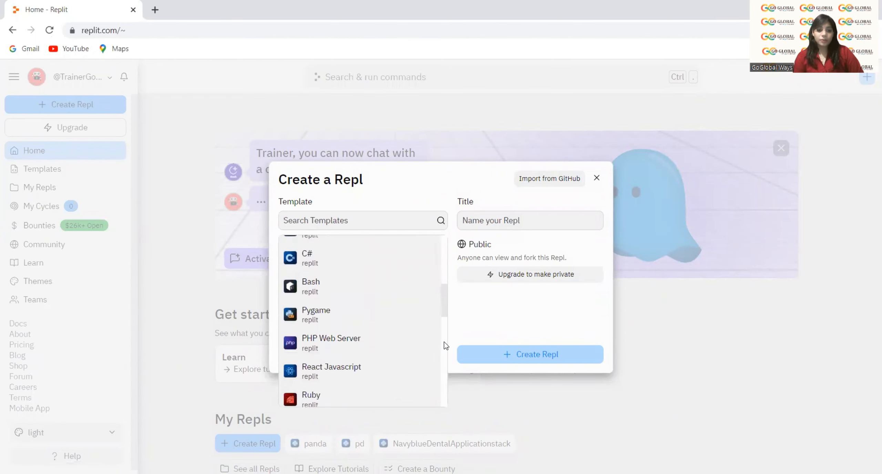
scroll("down", 3)
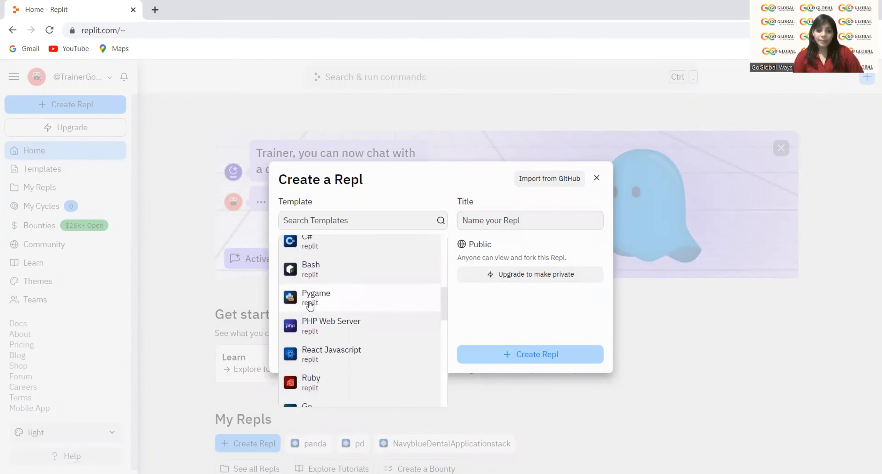
left_click(316, 297)
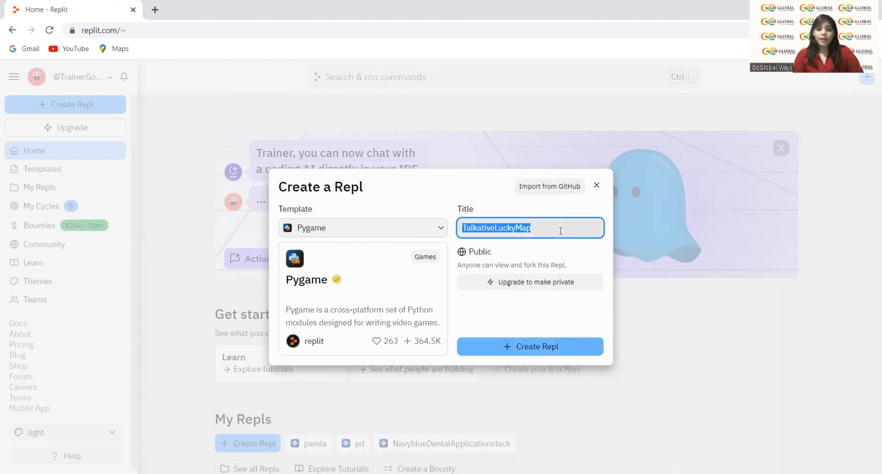
Step: Title the repl first_project and create it, opening its workspace
type("fii")
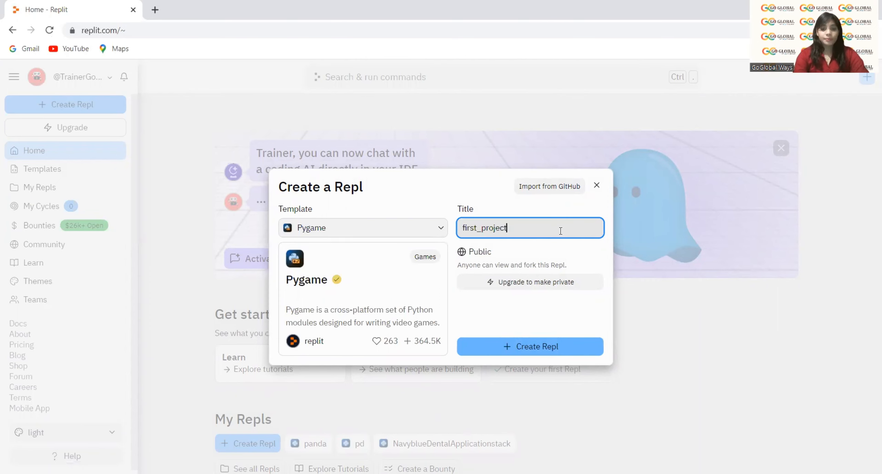
left_click(529, 346)
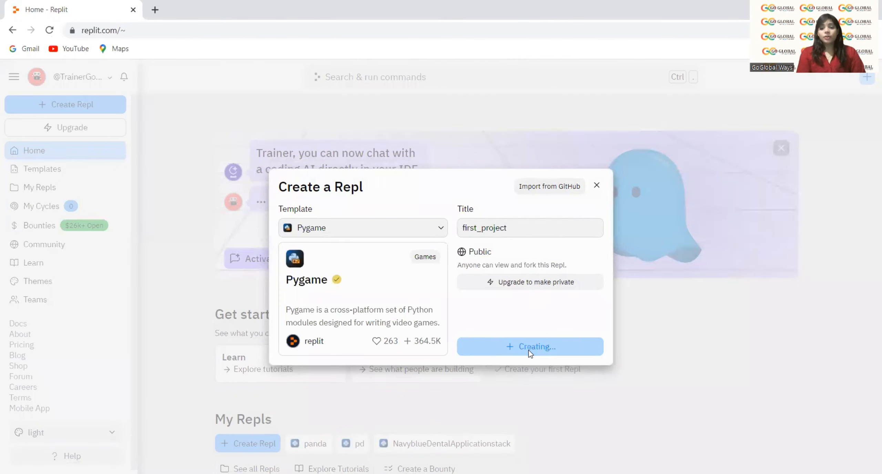
left_click(529, 346)
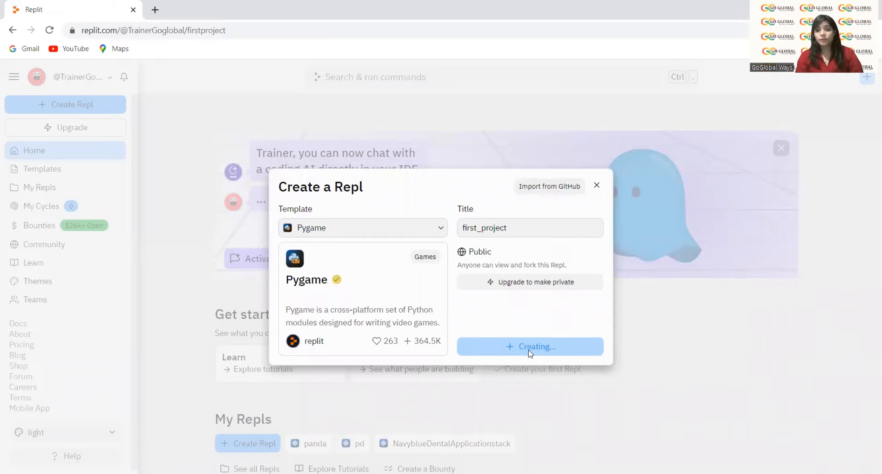
left_click(530, 347)
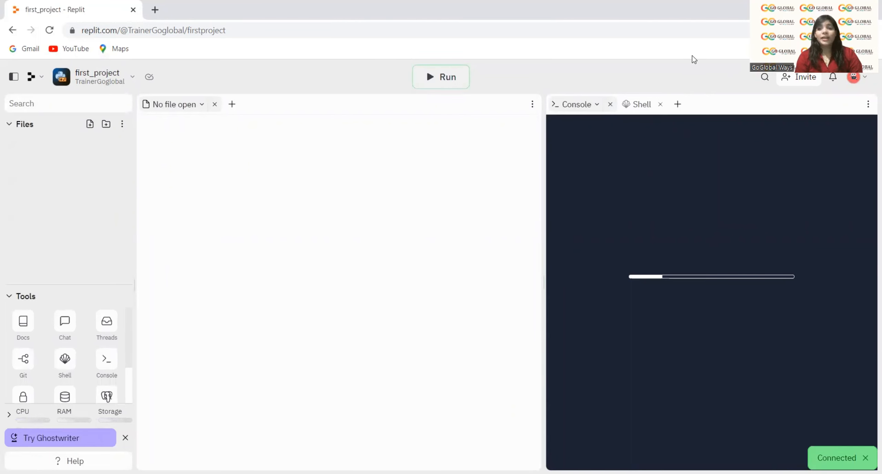
Step: Clear main.py's starter code and write 'import pygame'
left_click(40, 144)
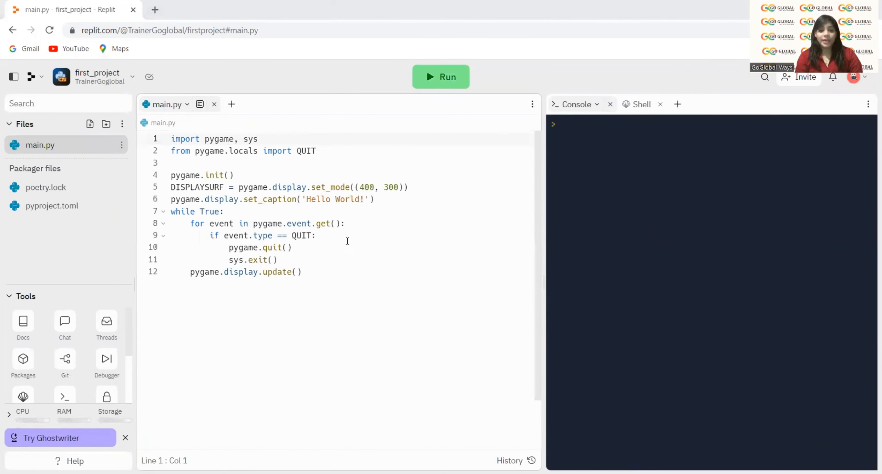
left_click_drag(201, 235, 302, 272)
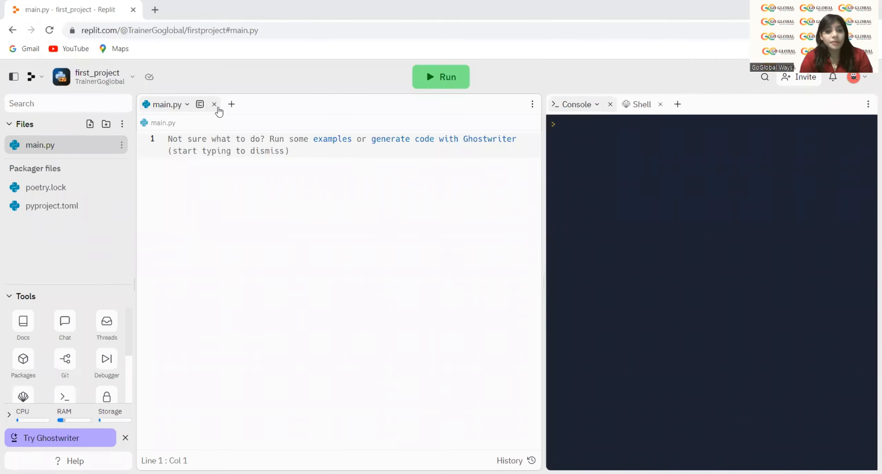
type("import p")
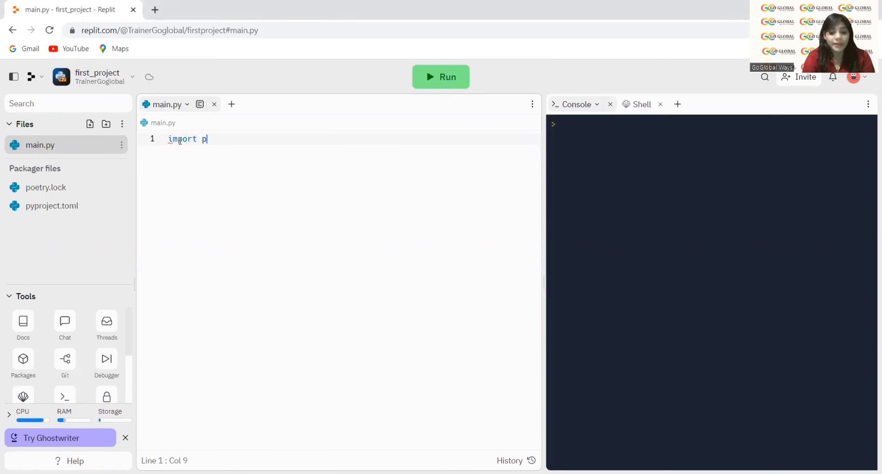
type("ygame")
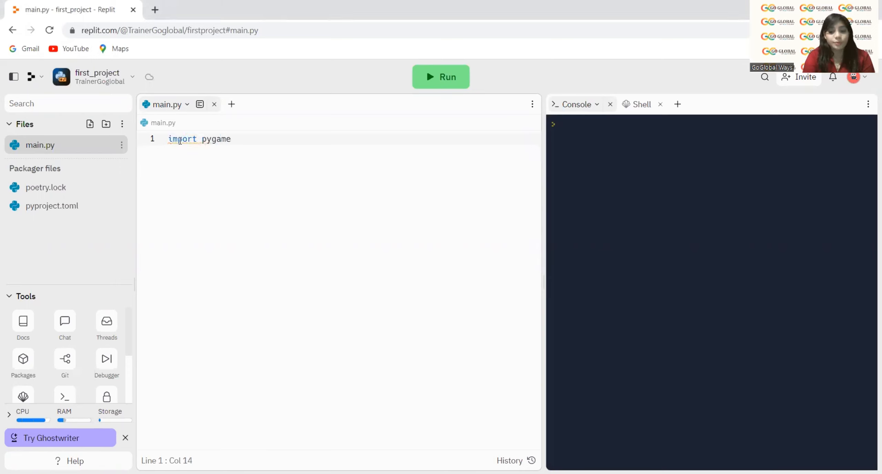
Step: Begin a 'background_color = ()' assignment with an empty tuple
type("backgrou")
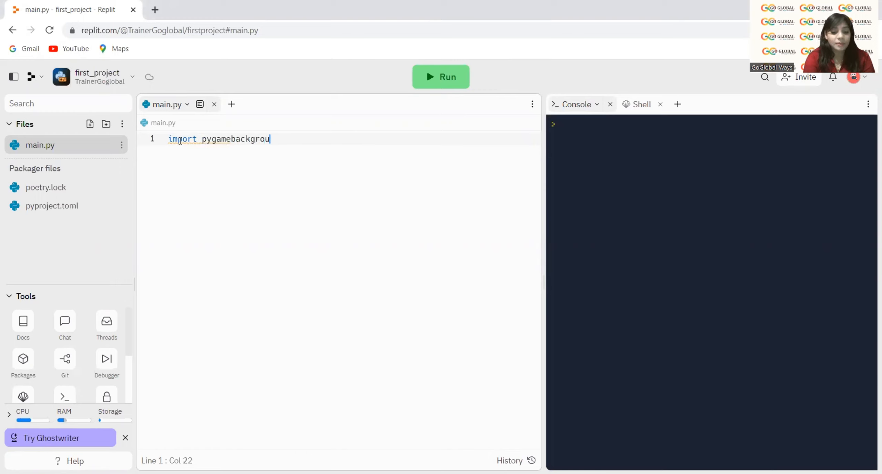
type("nd")
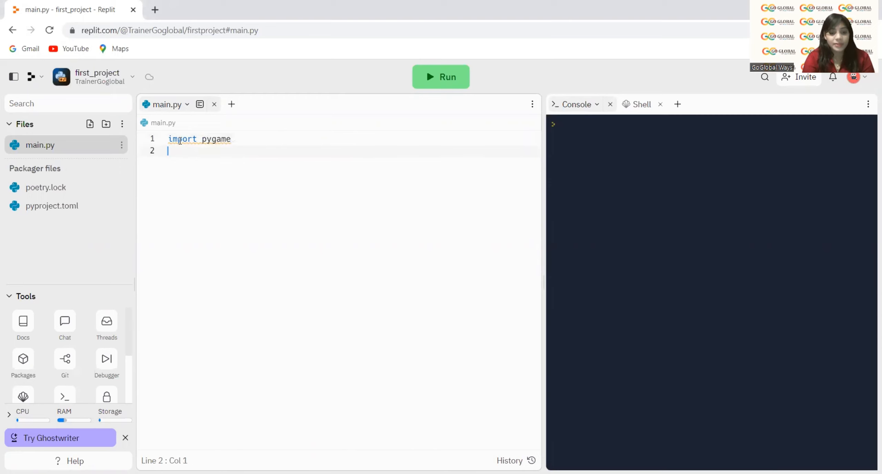
type("back")
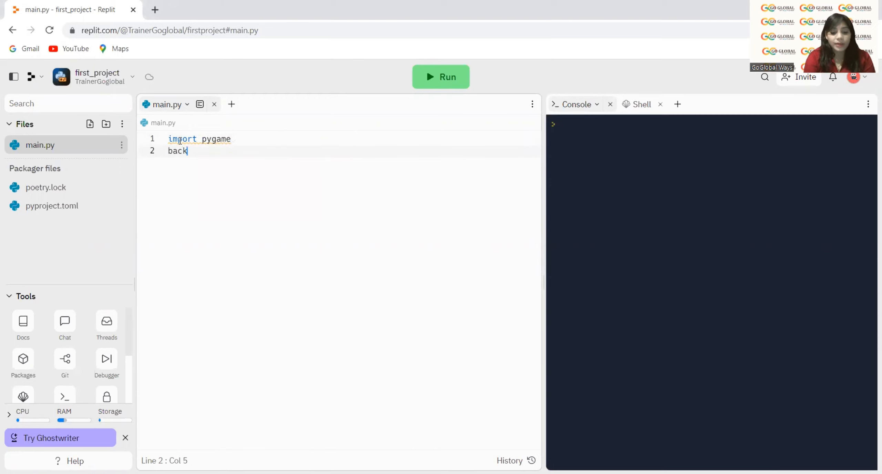
type("ground")
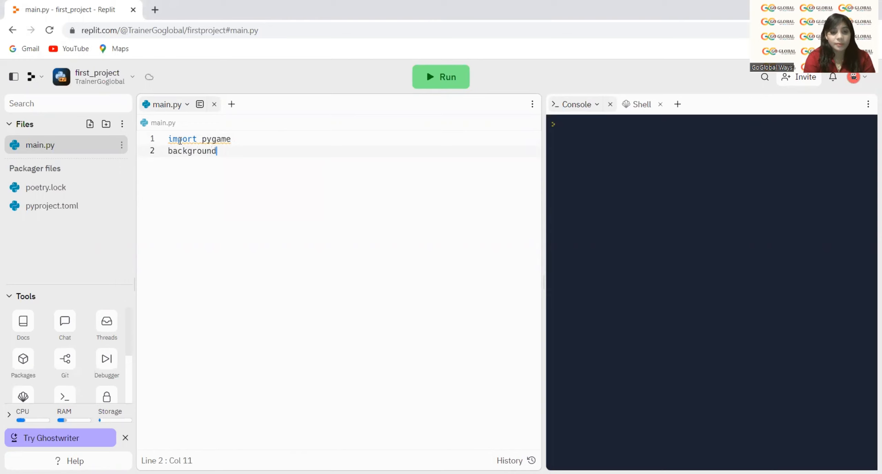
type("_co")
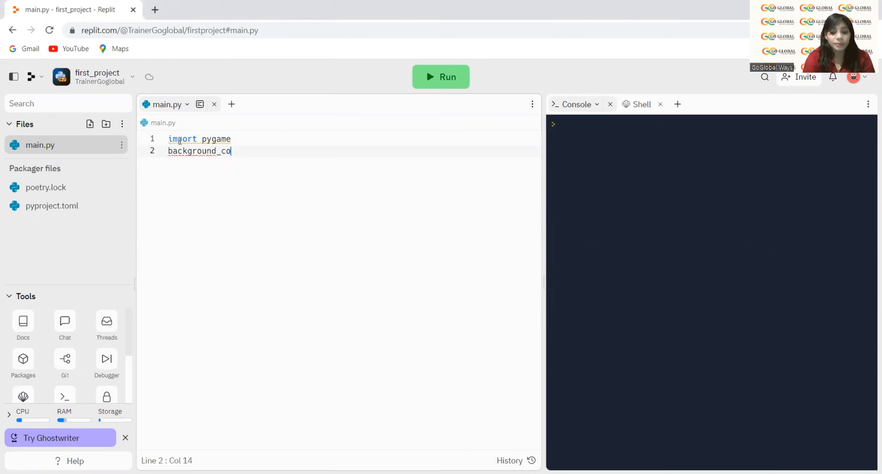
type("lor")
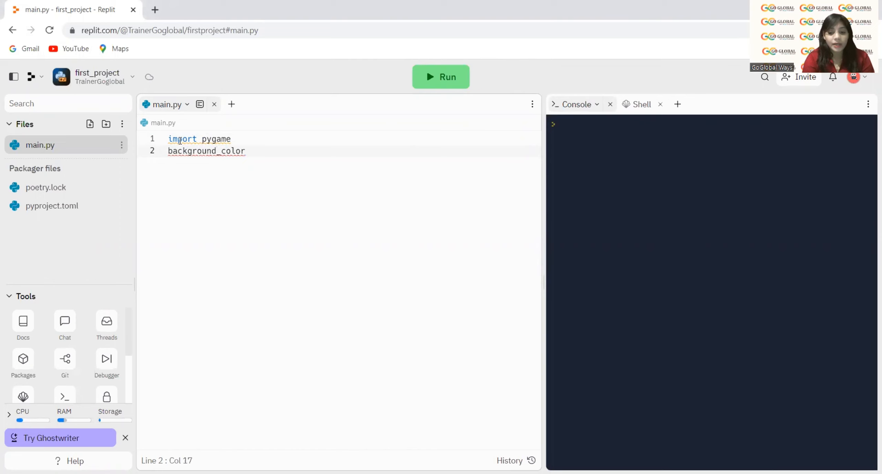
type("=")
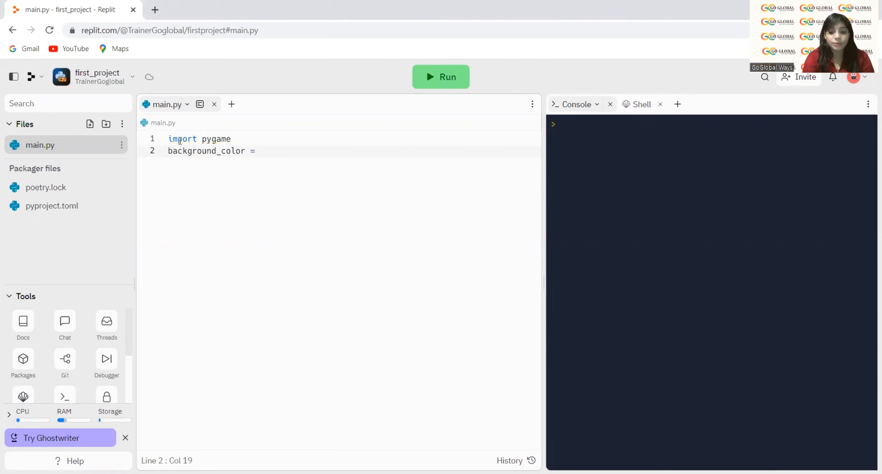
type("()")
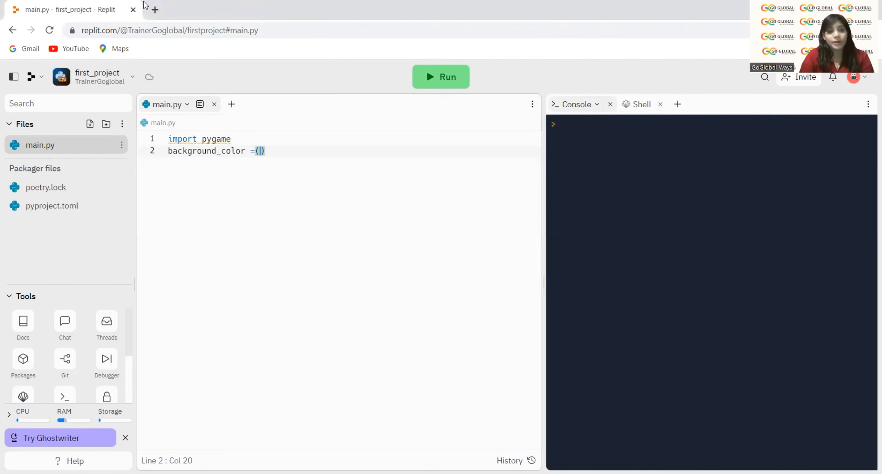
Step: Search 'html colors', note orange RGB 255, 87, 51 on htmlcolorcodes.com, and return to the repl
left_click(154, 10)
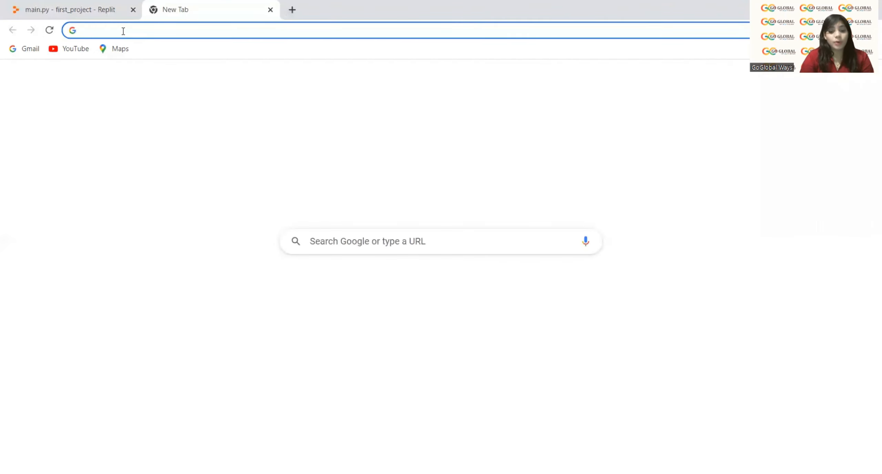
type("html")
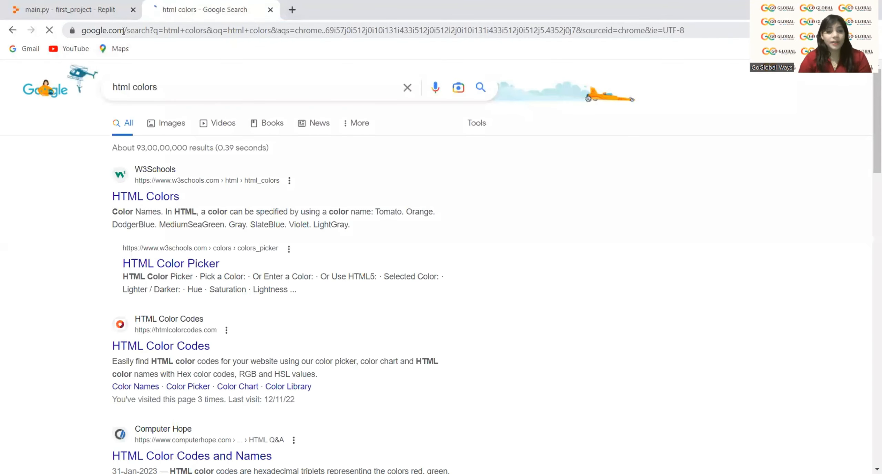
mouse_move(145, 196)
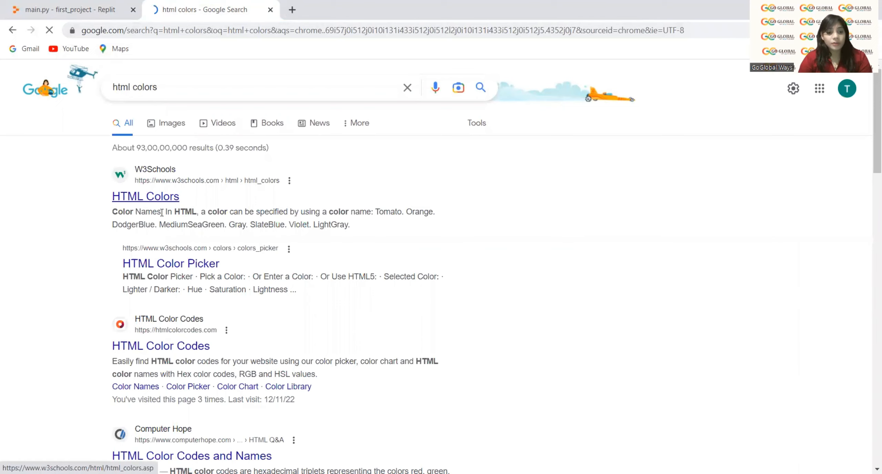
left_click(160, 346)
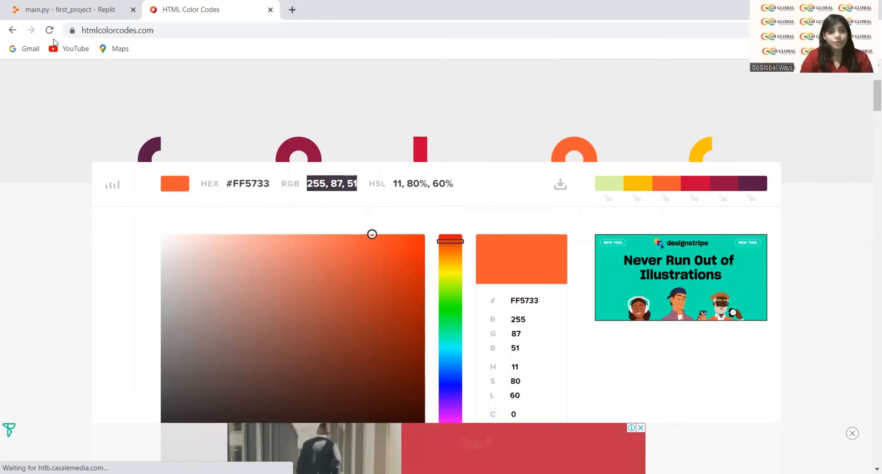
left_click(68, 10)
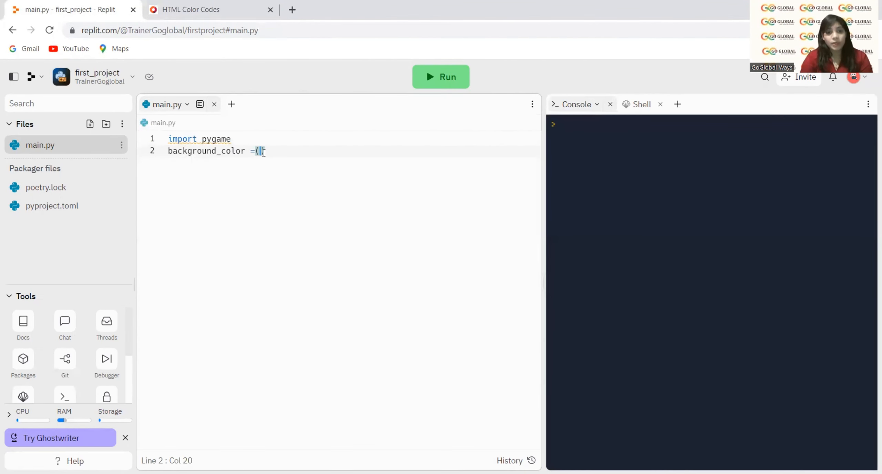
Step: Fill background_color with (255, 87, 51)
type("255, 87, 51")
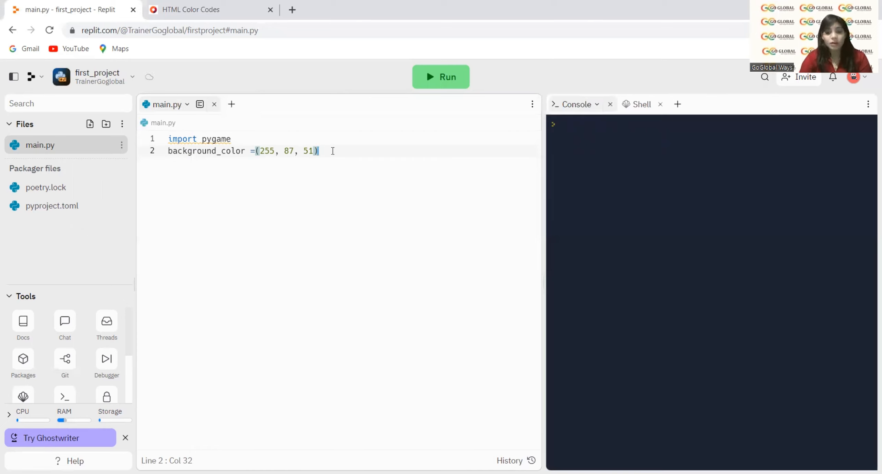
key("Enter")
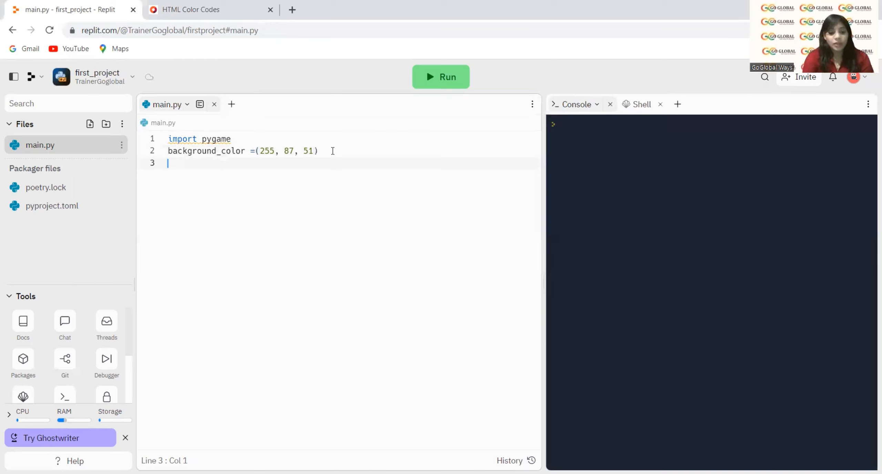
Step: Create a 300x300 screen with screen=pygame.display.set_mode((300,300))
type("scree")
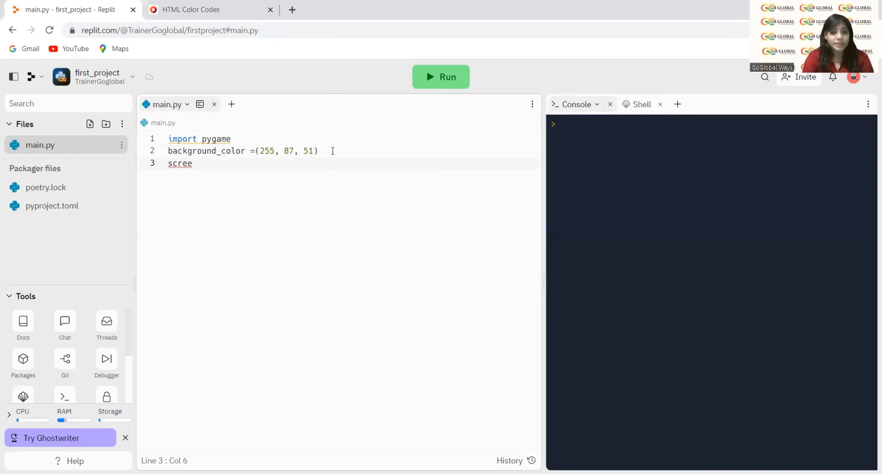
type("n=")
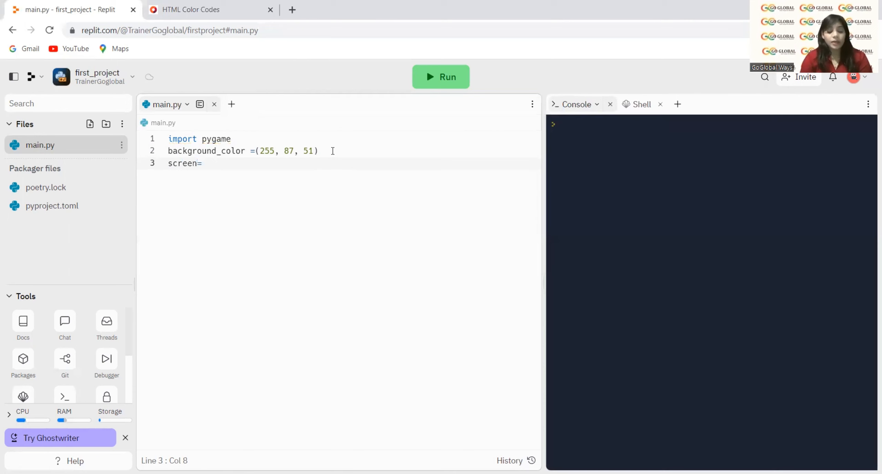
type("pyga")
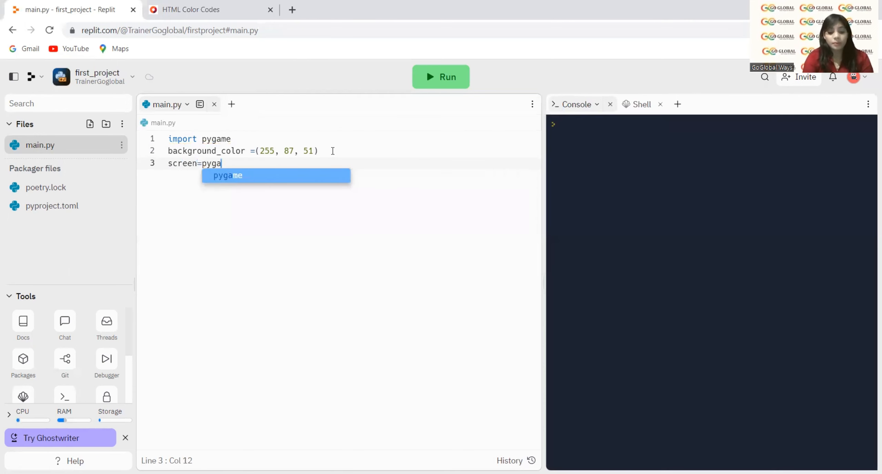
type("me")
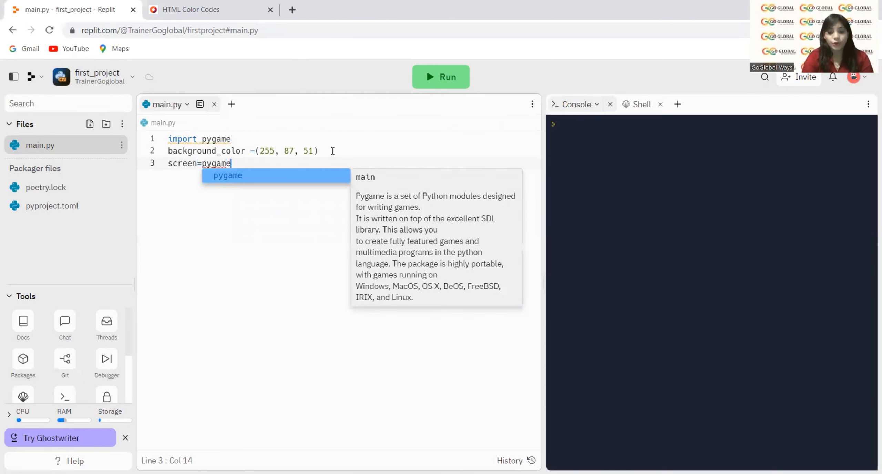
type(".dis")
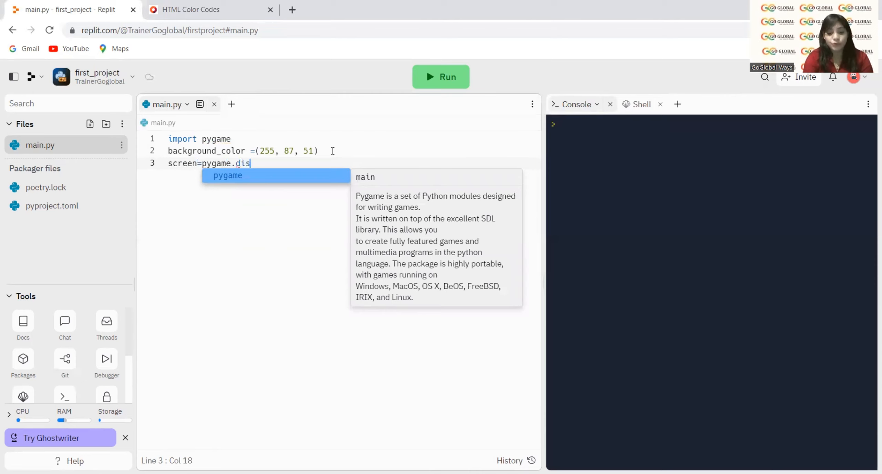
type("play")
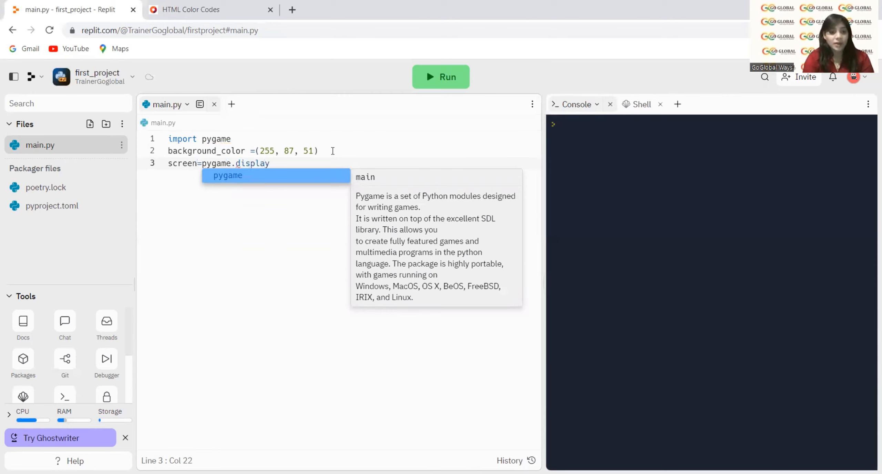
type(".")
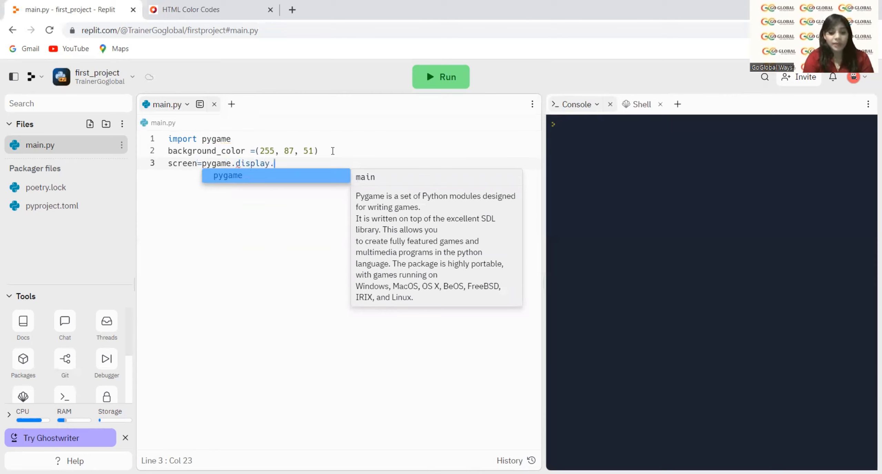
type("set_mode")
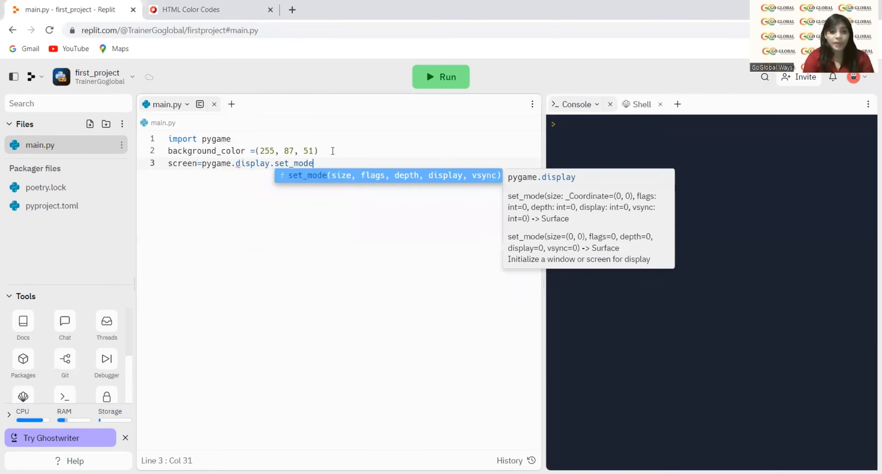
type("((")
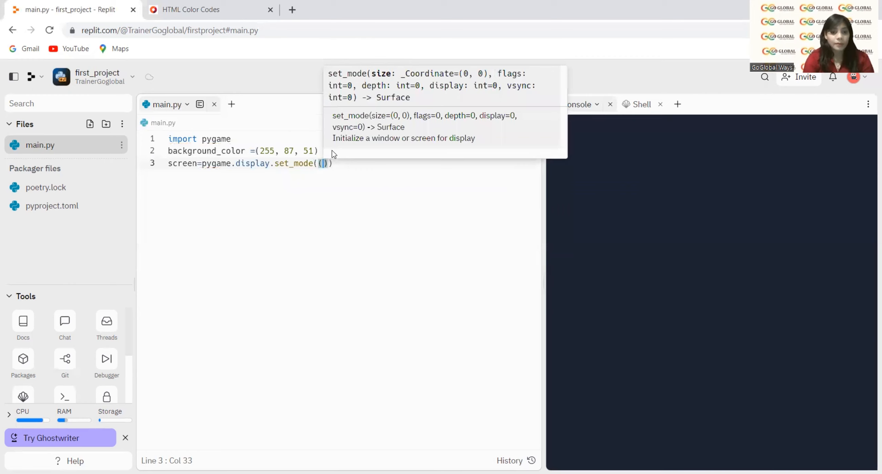
type("3")
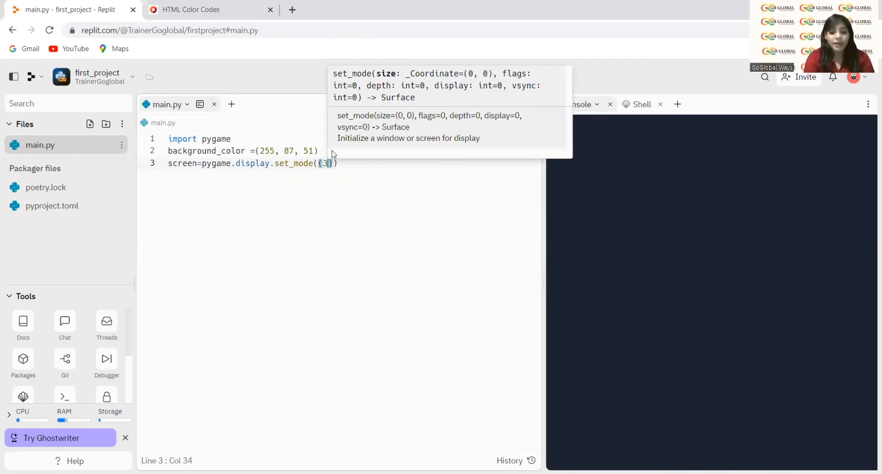
type("00,")
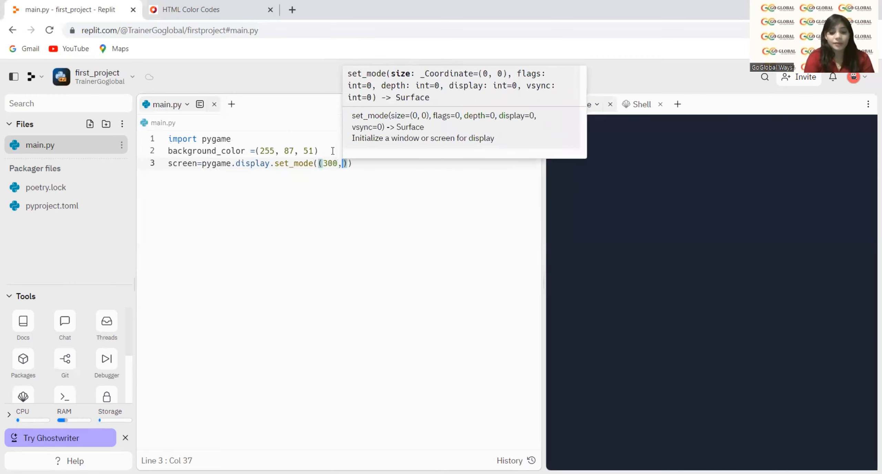
type("300")
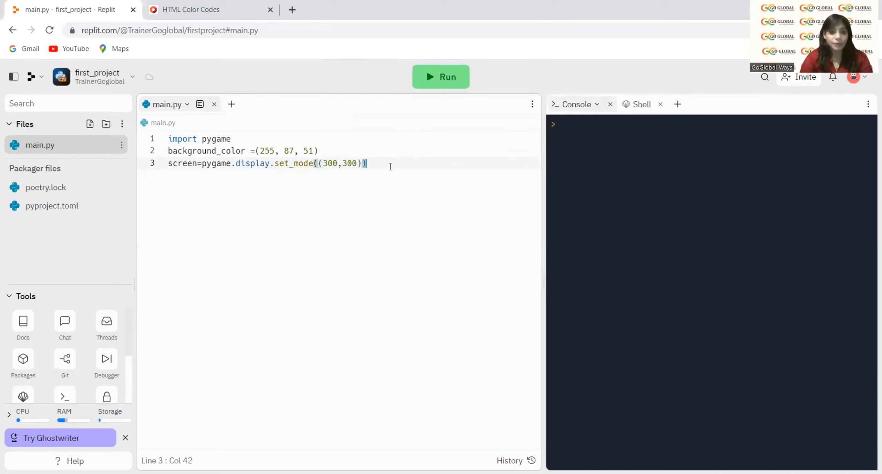
key("Enter")
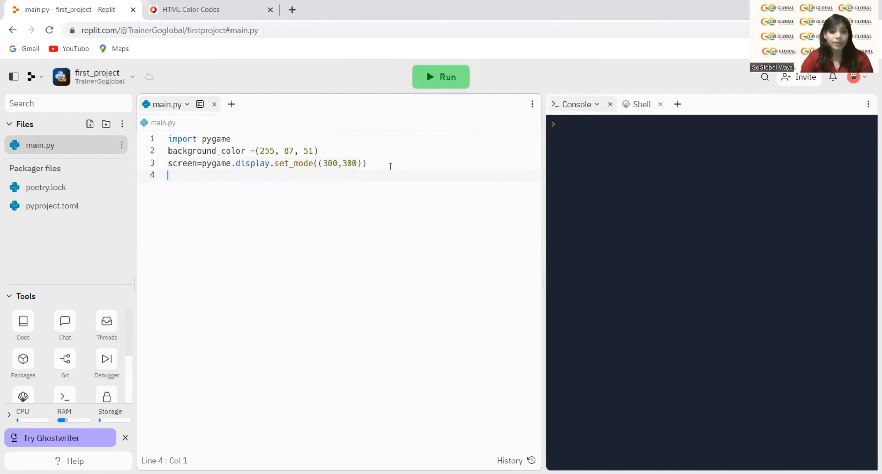
Step: Set the window caption with pygame.display.set_caption("Goglobalways")
type("pyga")
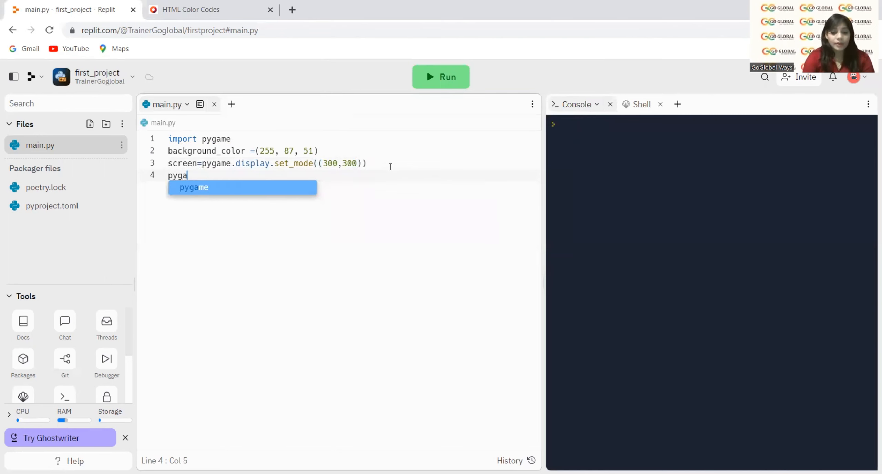
type("me")
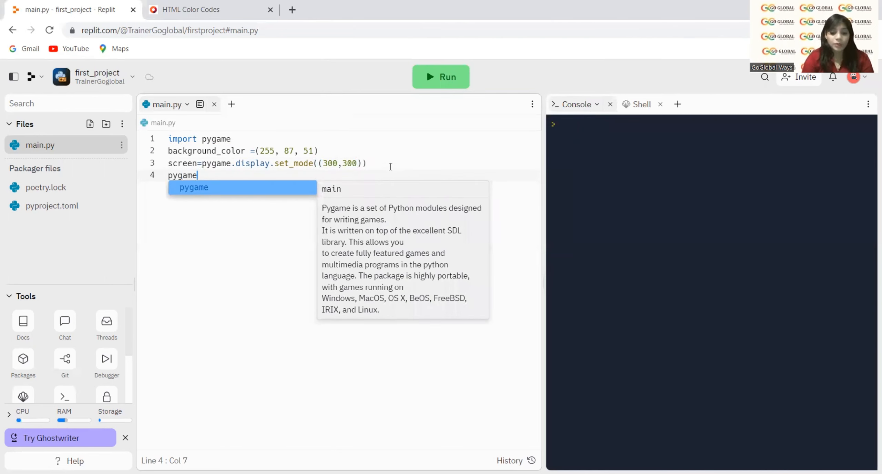
type(".d")
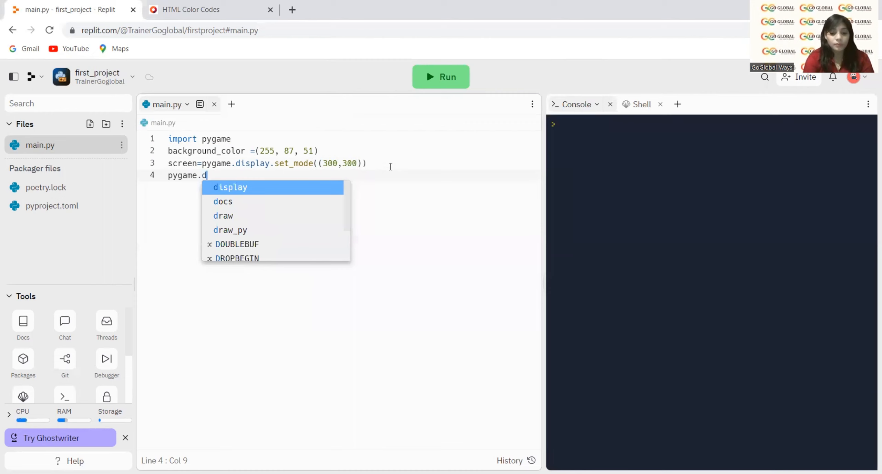
type("isplay")
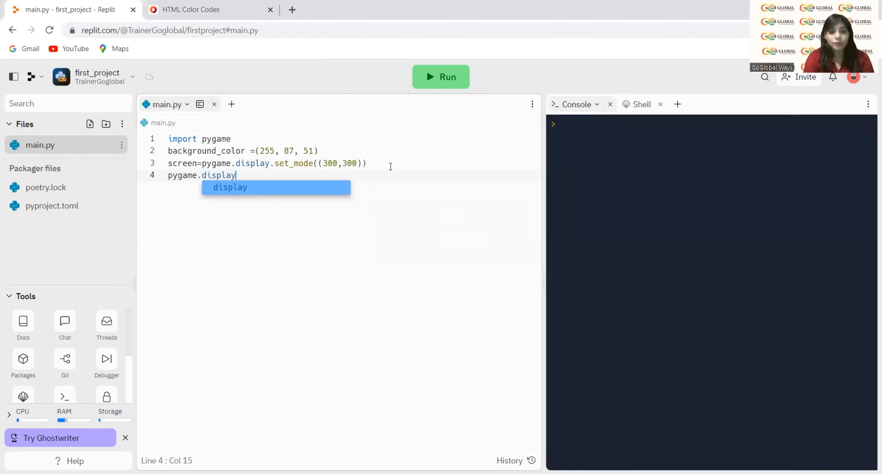
type(".")
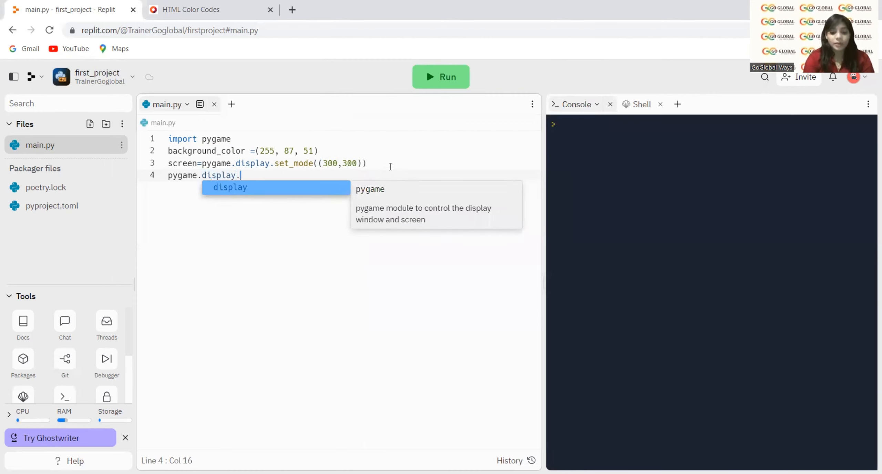
type("set.")
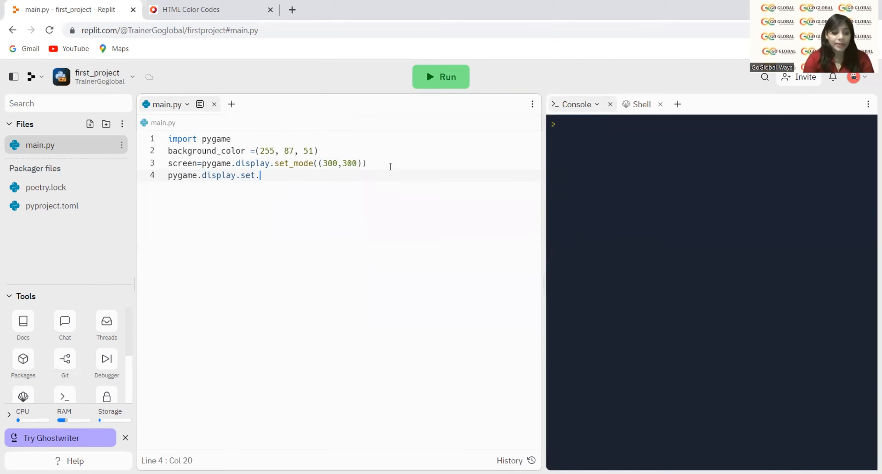
type("ca")
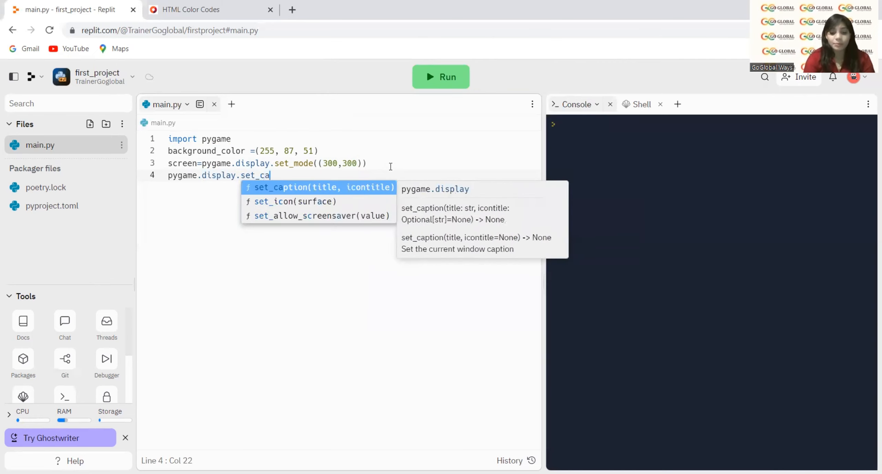
type("ption(")
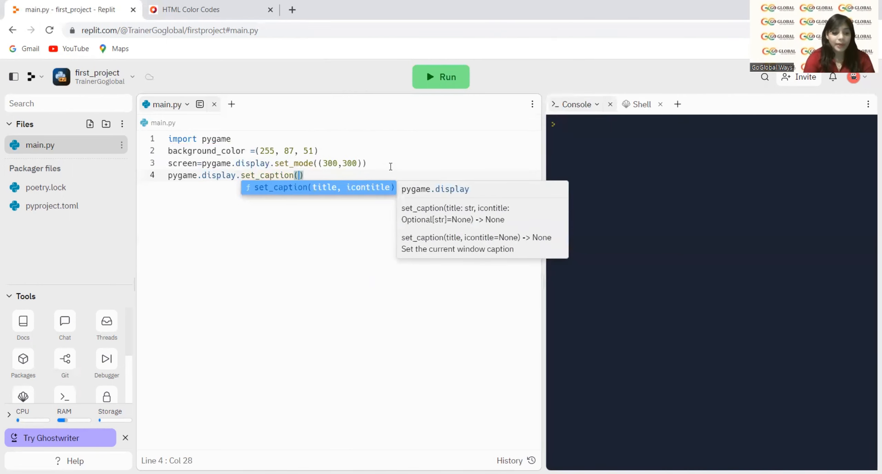
type("\"")
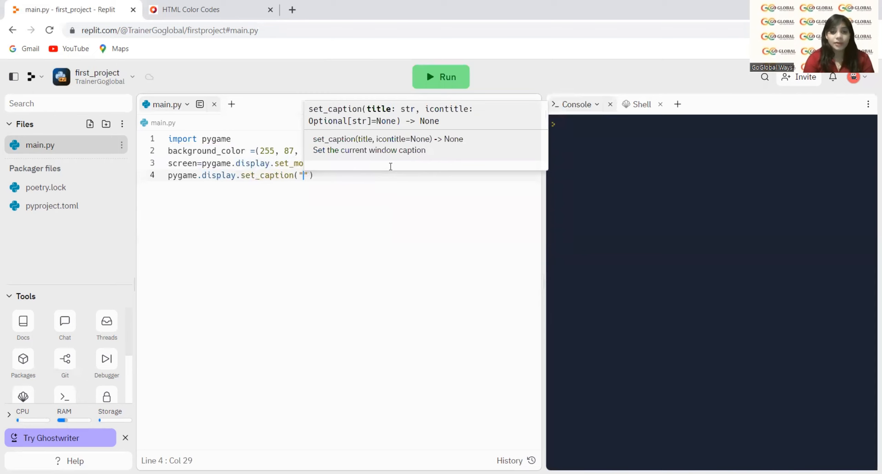
type("G")
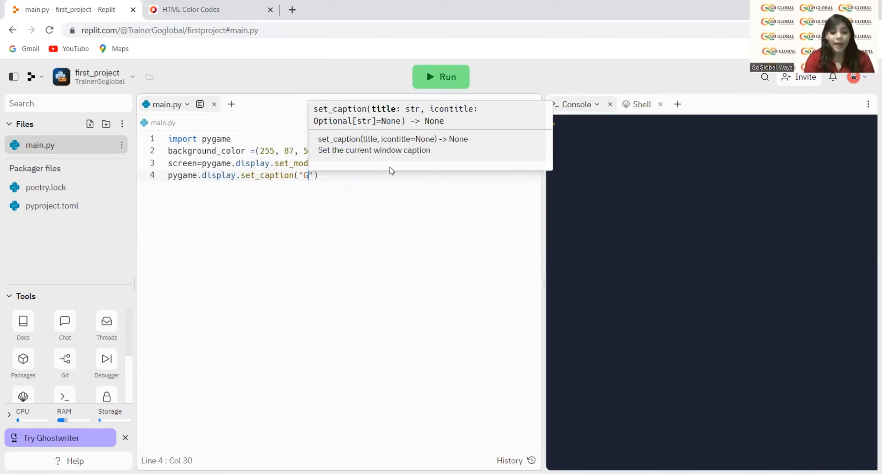
type("oglobalway")
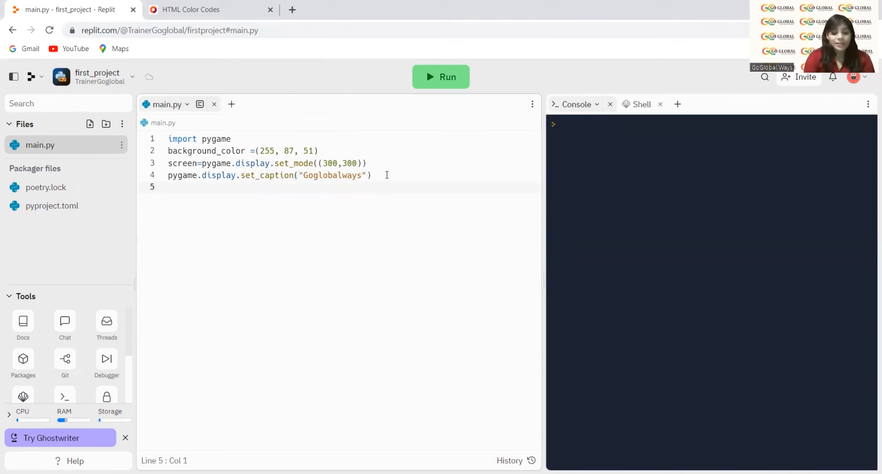
Step: Write screen.fill(background_color) and begin the next line with 'py'
type("scree")
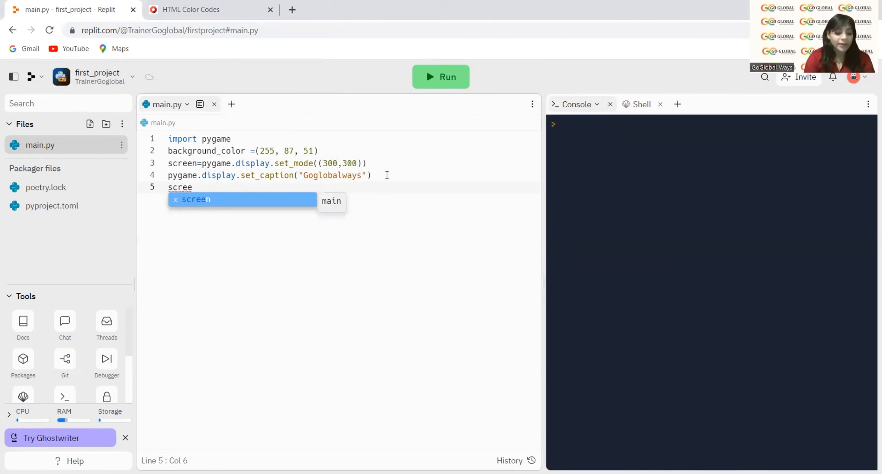
type("n.f")
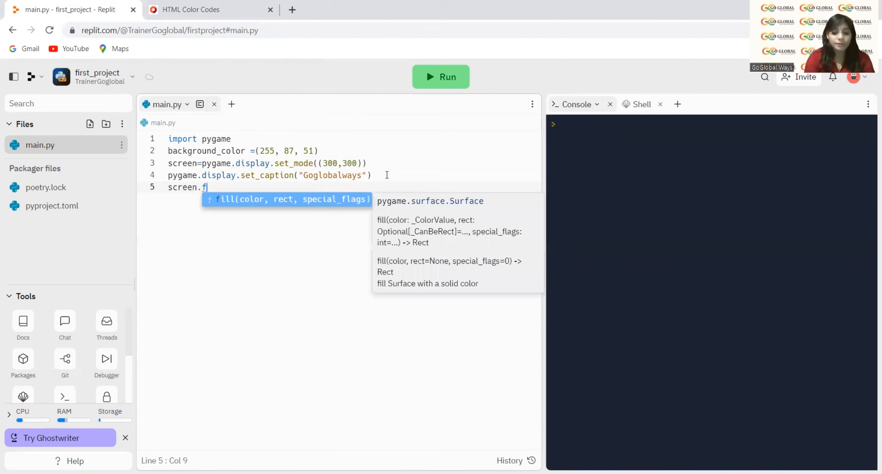
type("ill")
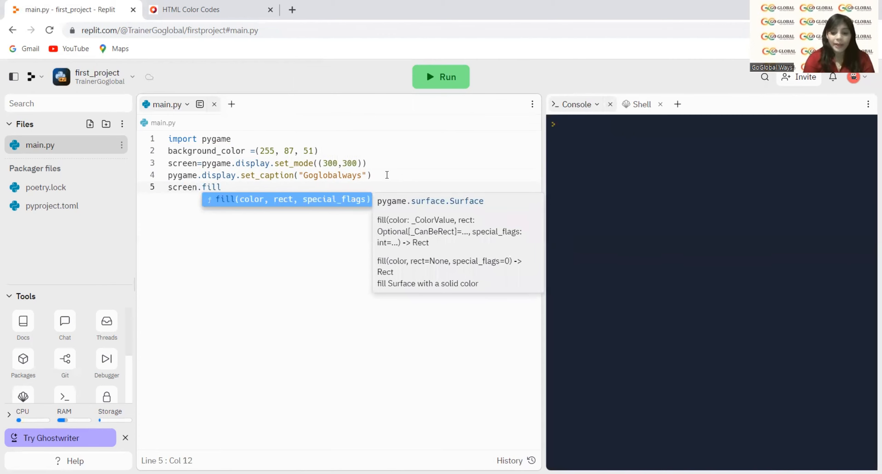
type("(")
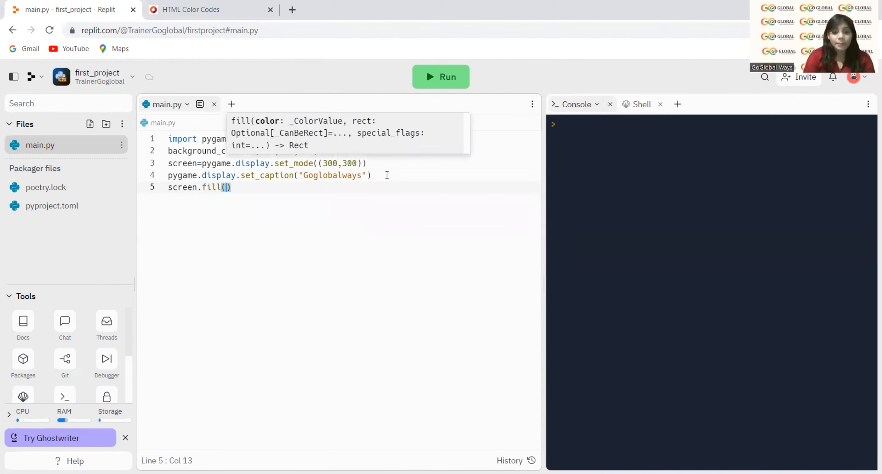
type("background_color")
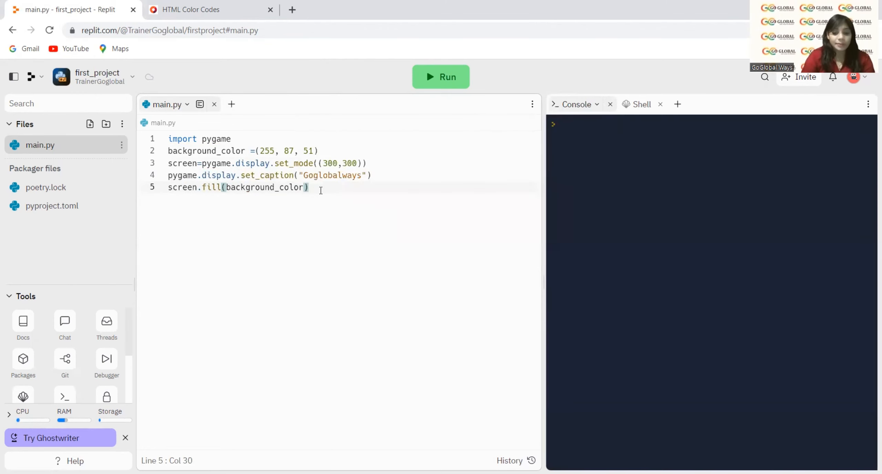
type("py")
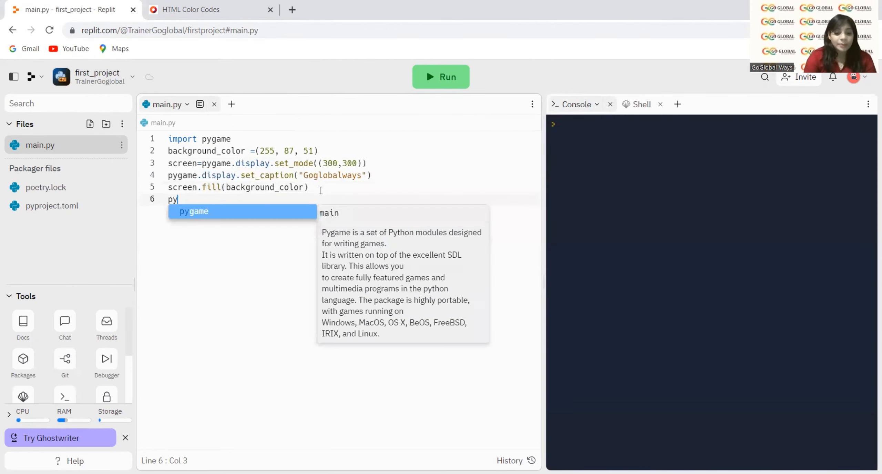
Step: Write pygame.display.flip() and begin a 'runni' line for the loop flag
type("game")
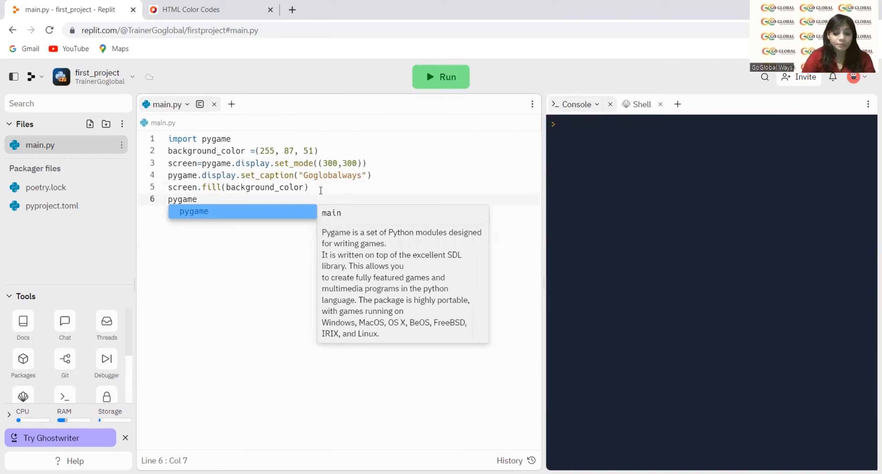
type(".")
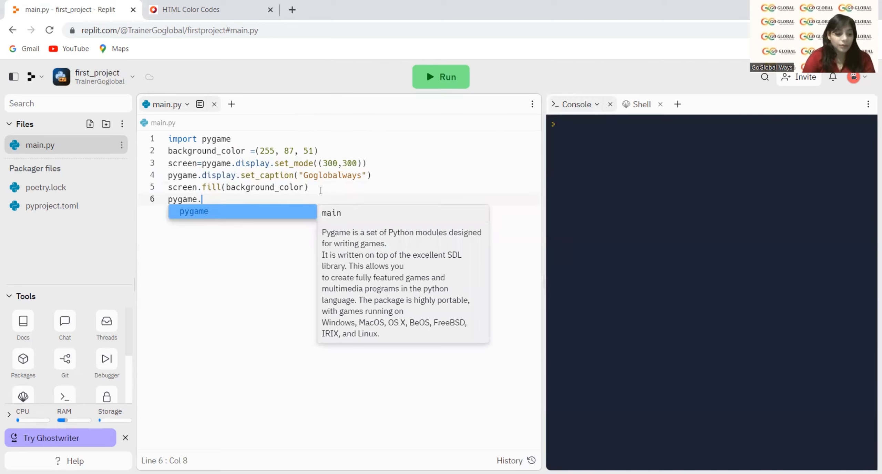
type("display")
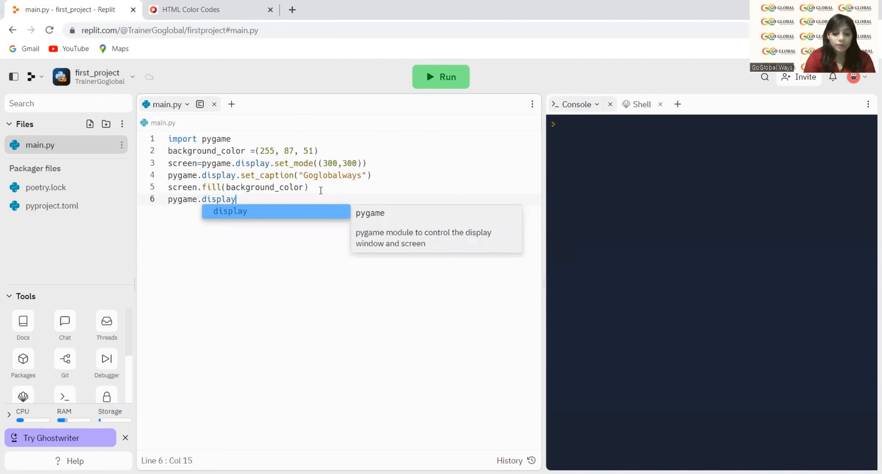
type(".flip")
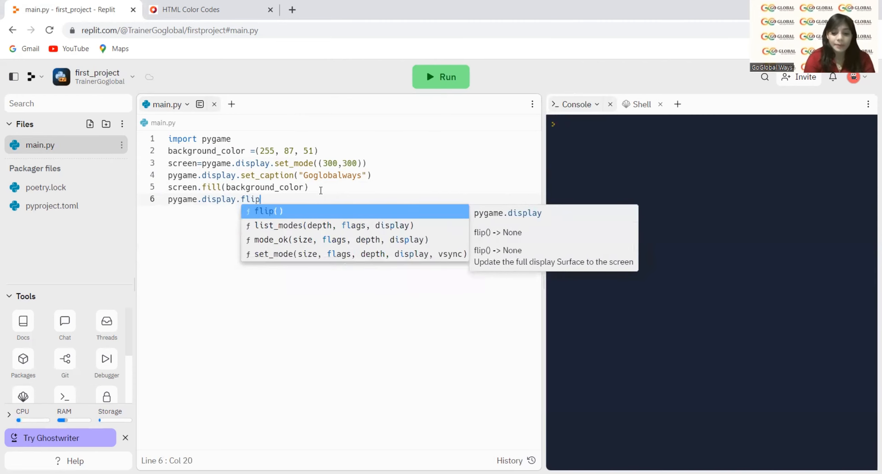
left_click(264, 210)
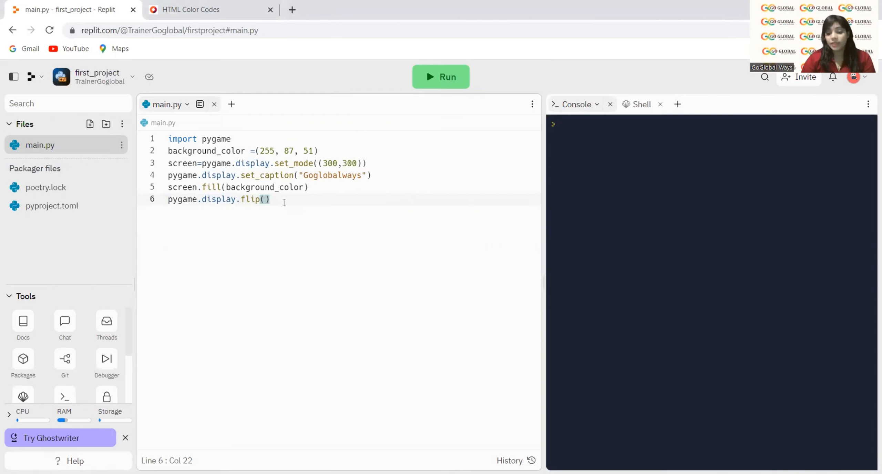
key("Enter")
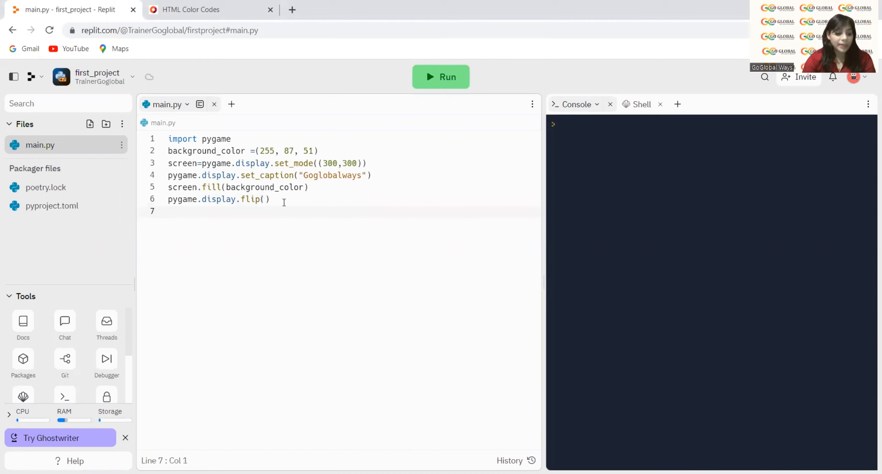
type("runni")
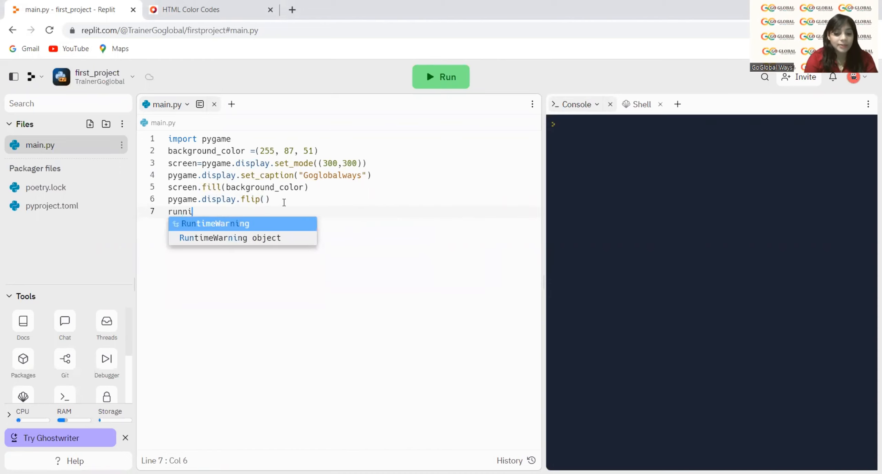
Step: Set running=True and open a 'while running:' loop
type("ng=")
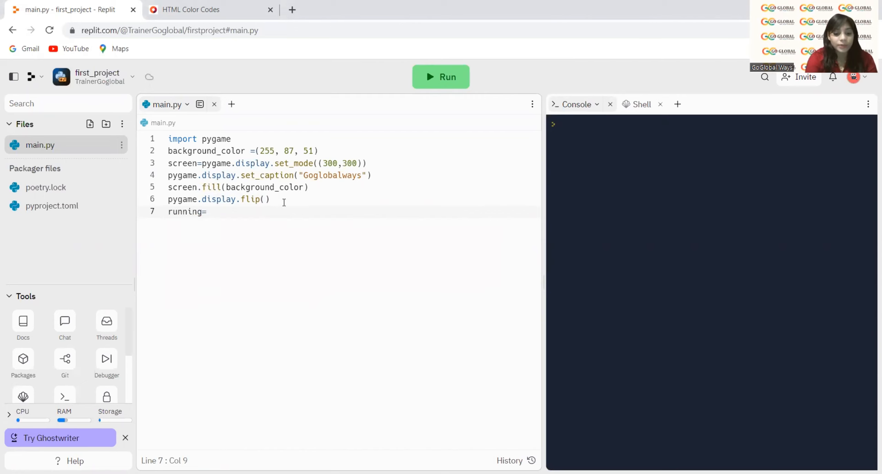
type("True")
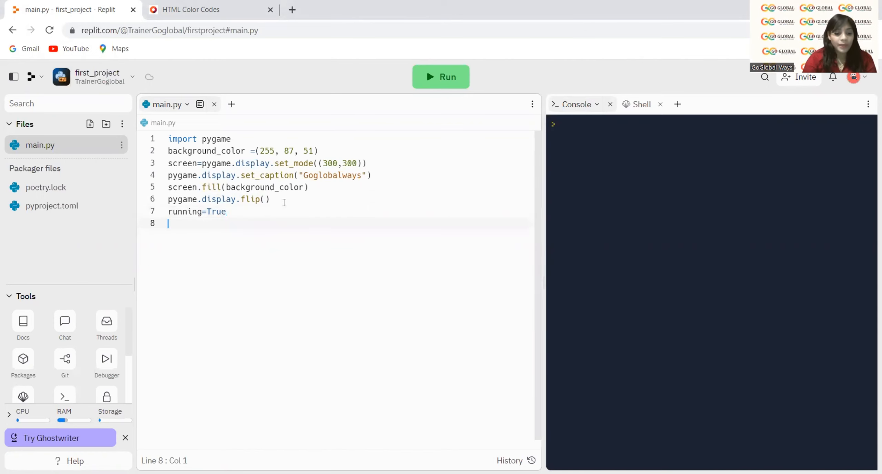
type("while")
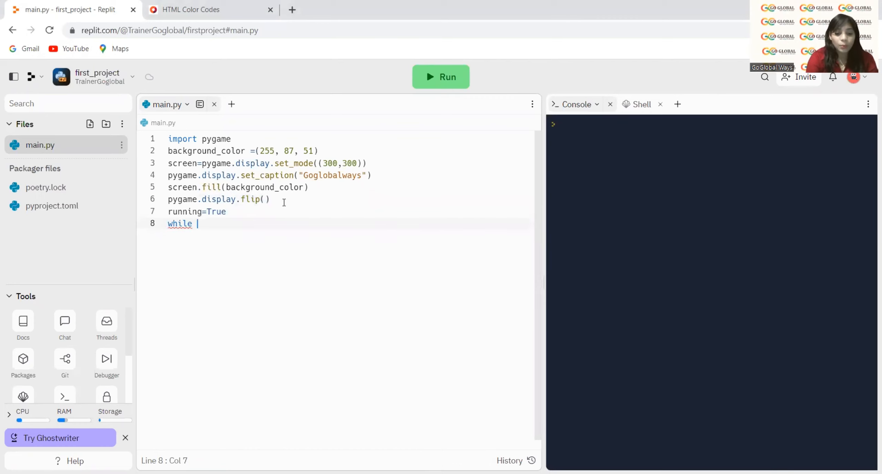
type("running:")
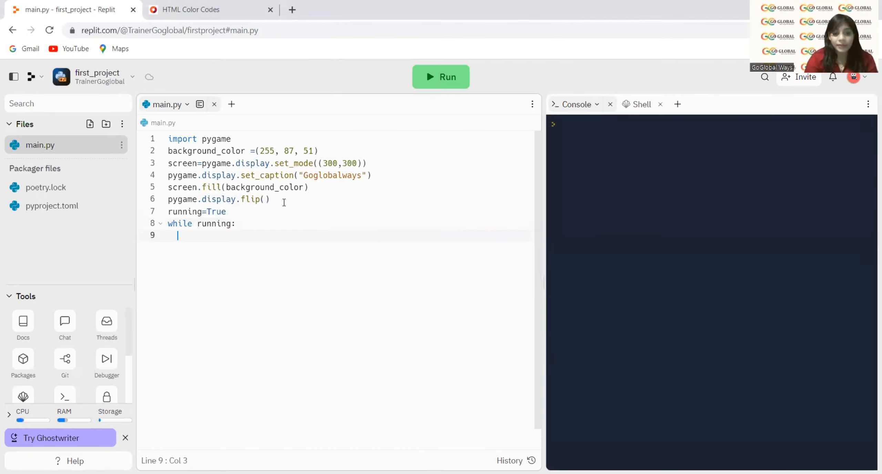
Step: Inside the loop, write 'for event in pygame.event.get():'
type("fo")
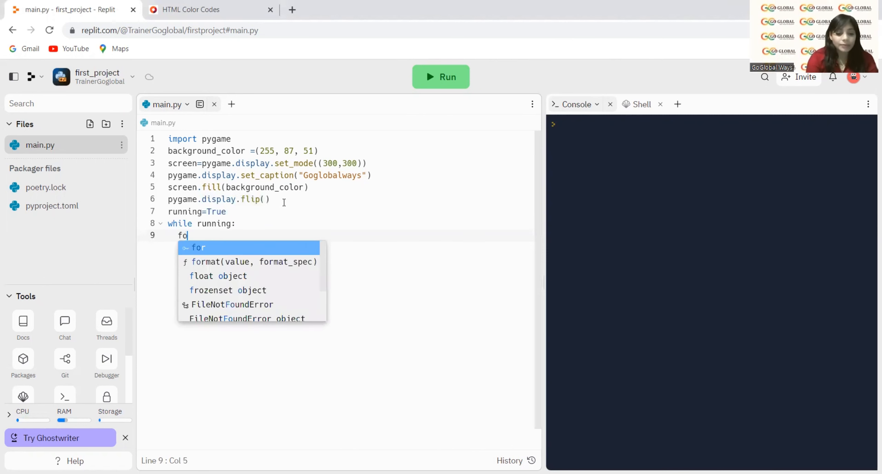
type("r")
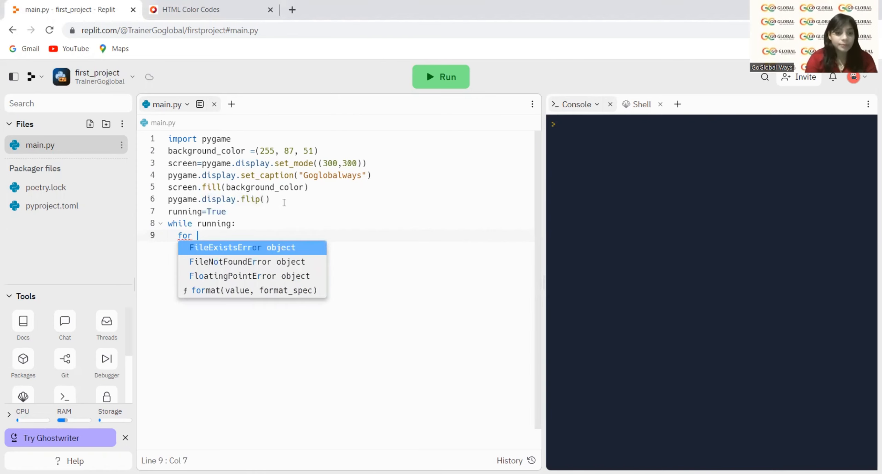
type("event in p")
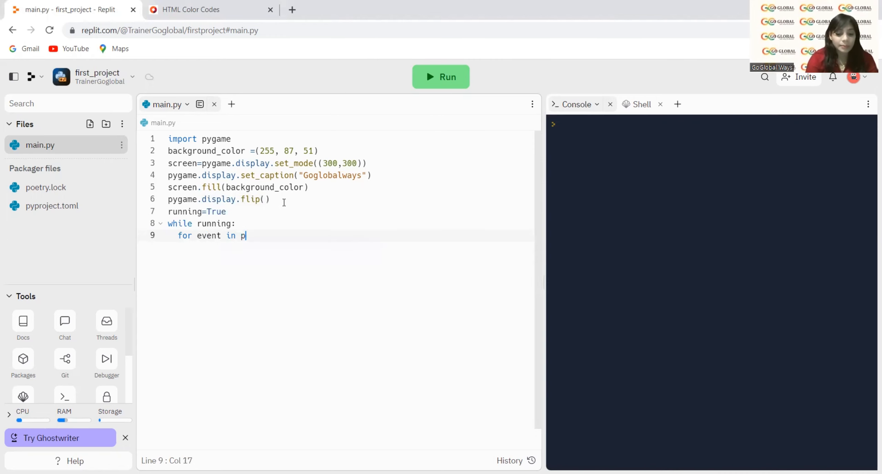
type("ygame")
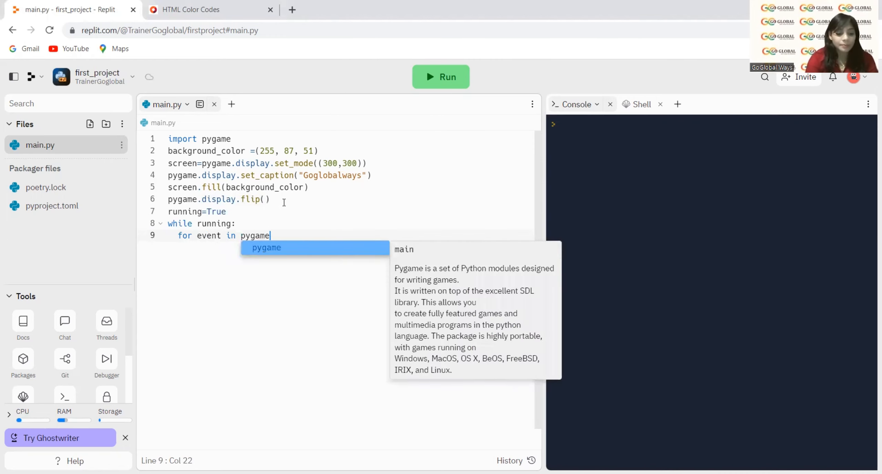
type(".event.")
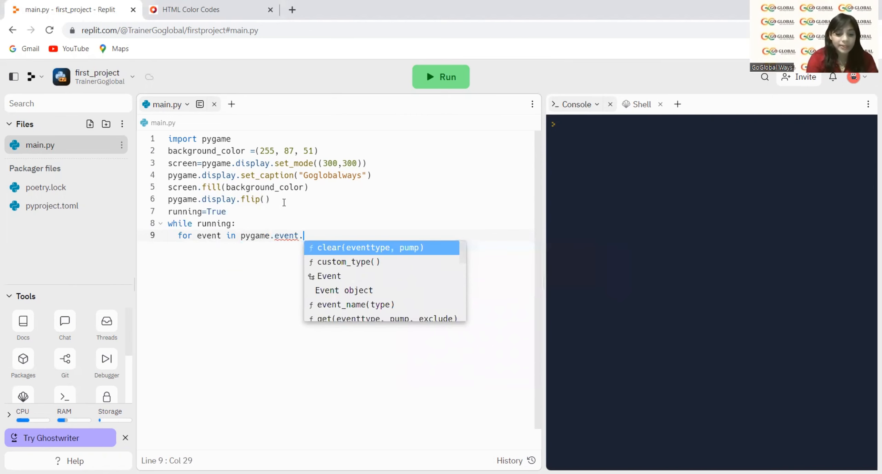
type("get(")
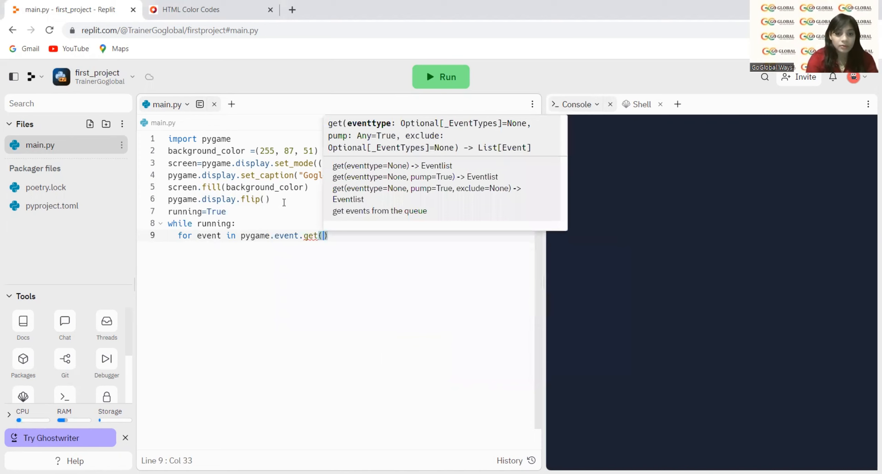
type("):")
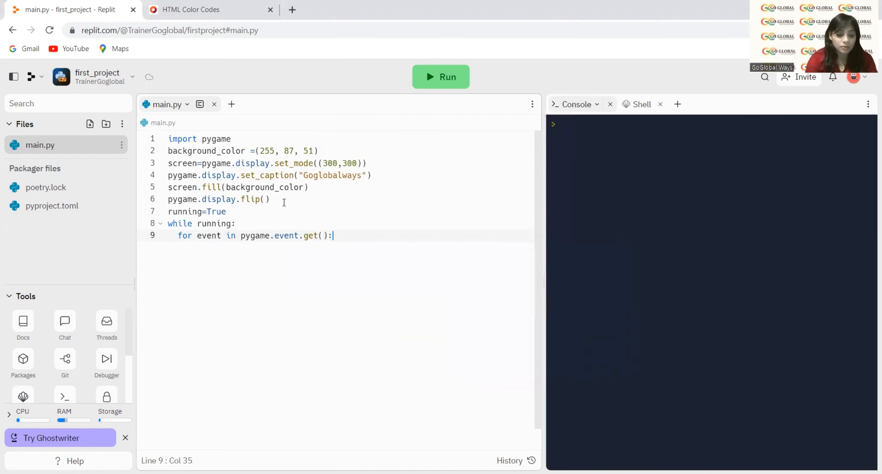
Step: Write the check 'if event.type==pygame.QUIT:' inside the event loop
type("if ev")
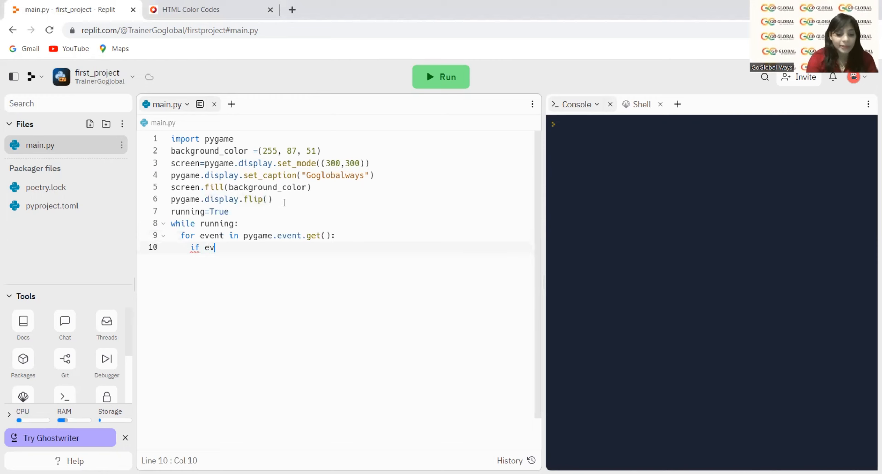
type("ent")
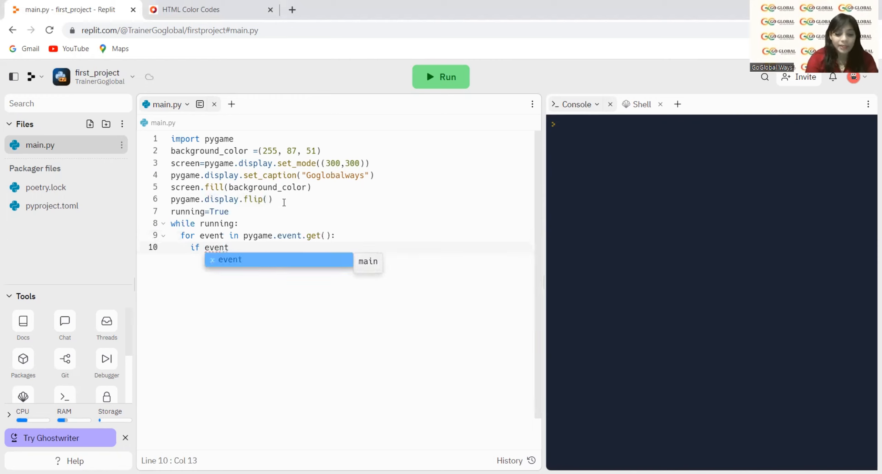
type(".type")
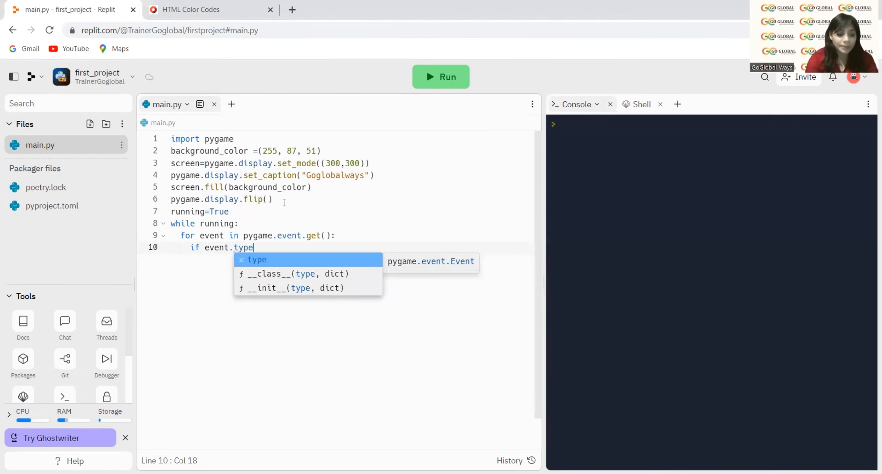
type("==")
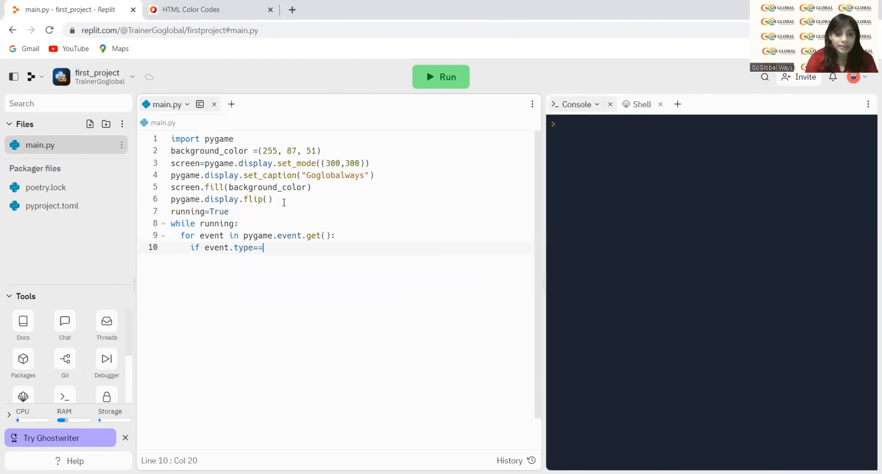
type("pyg")
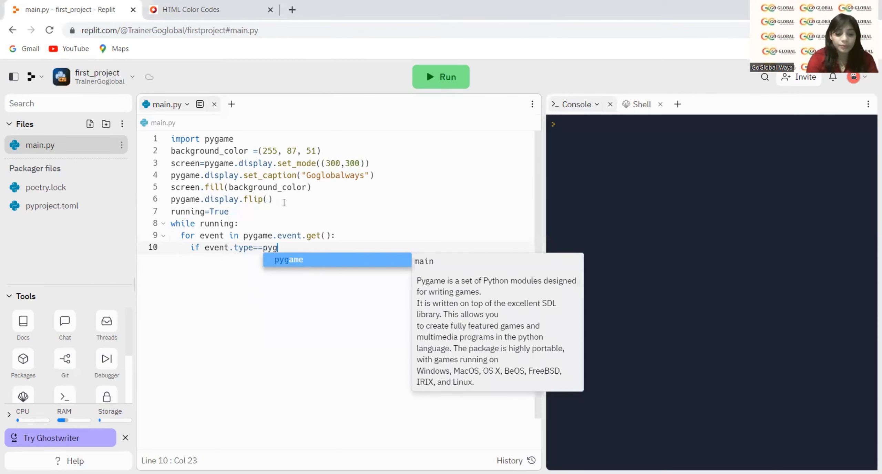
type("ame")
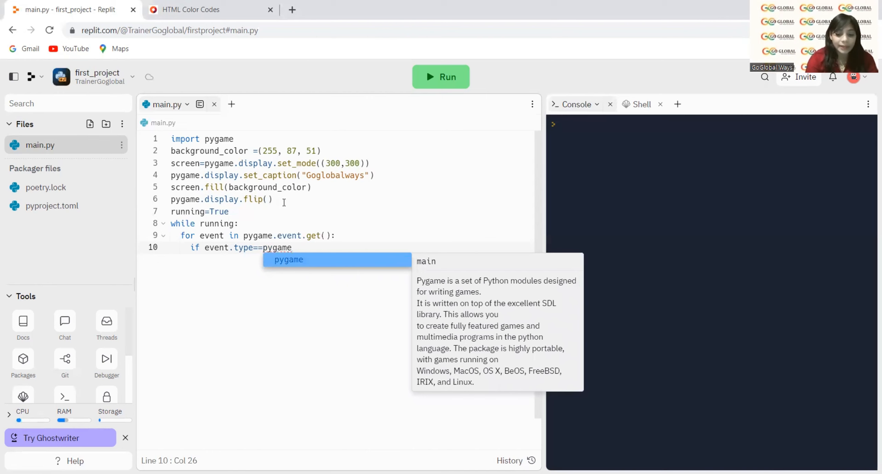
type(".QUIT:")
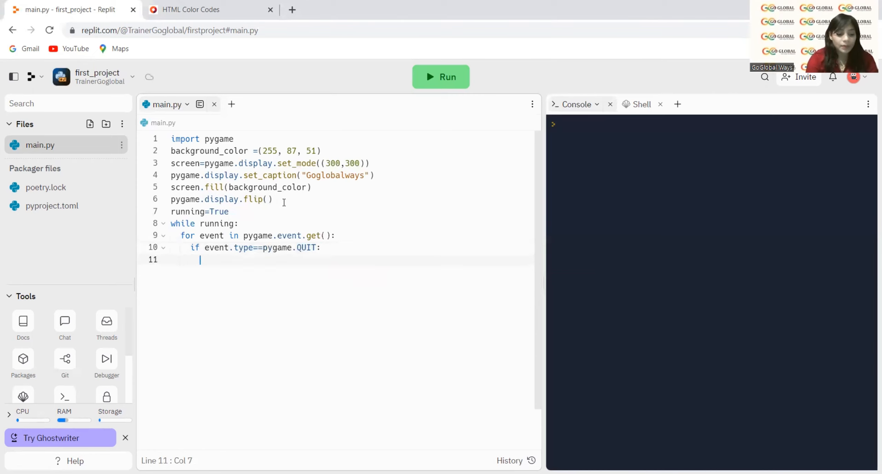
Step: Set running=False under the QUIT check
type("running=")
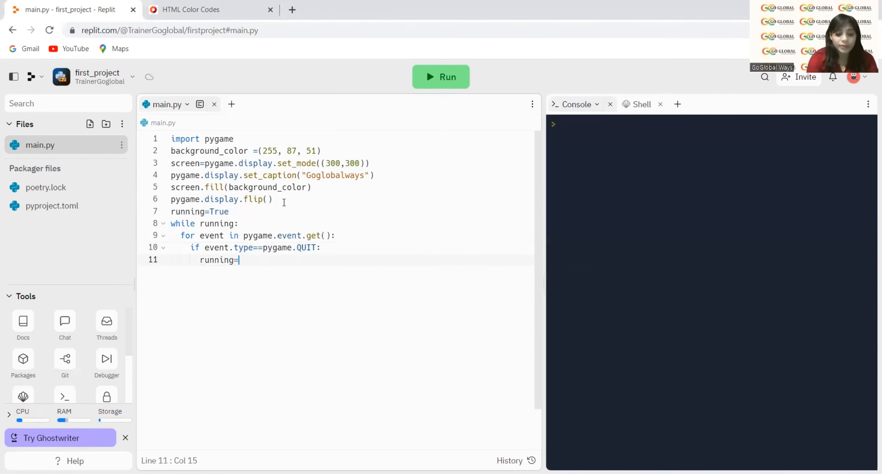
type("Fal")
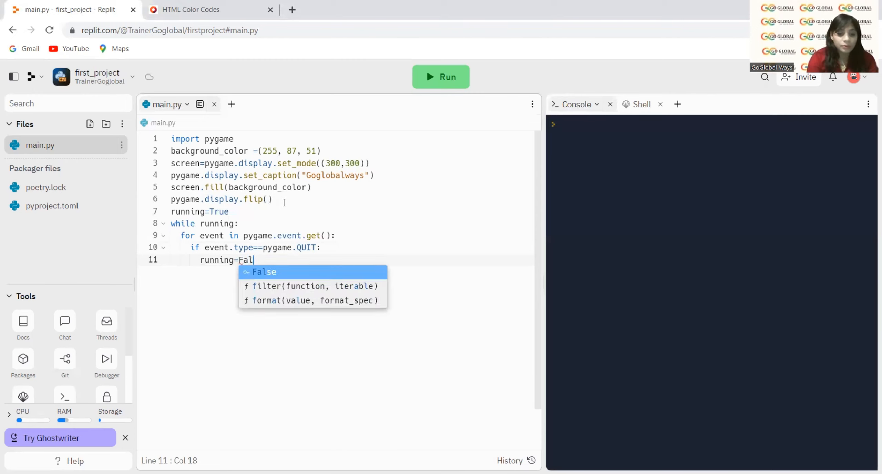
type("se")
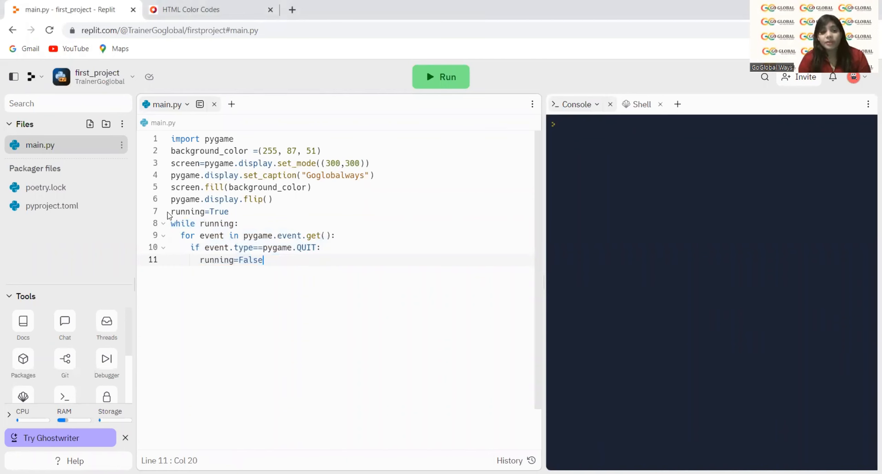
mouse_move(568, 56)
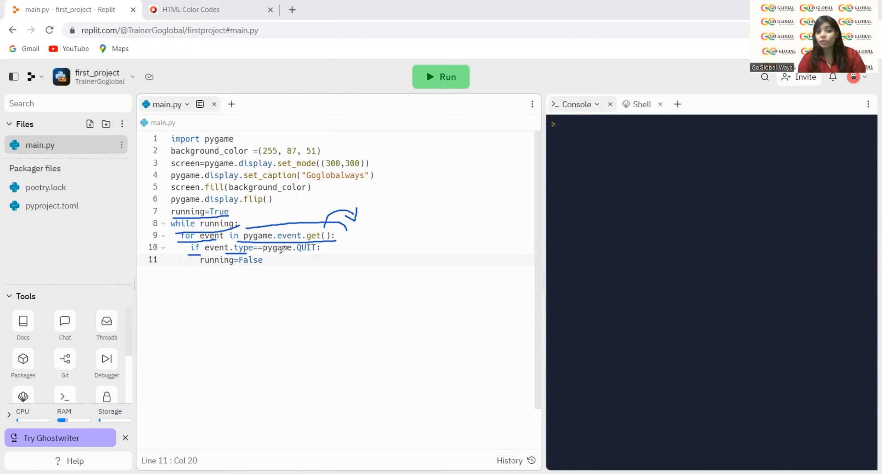
left_click_drag(397, 187, 498, 178)
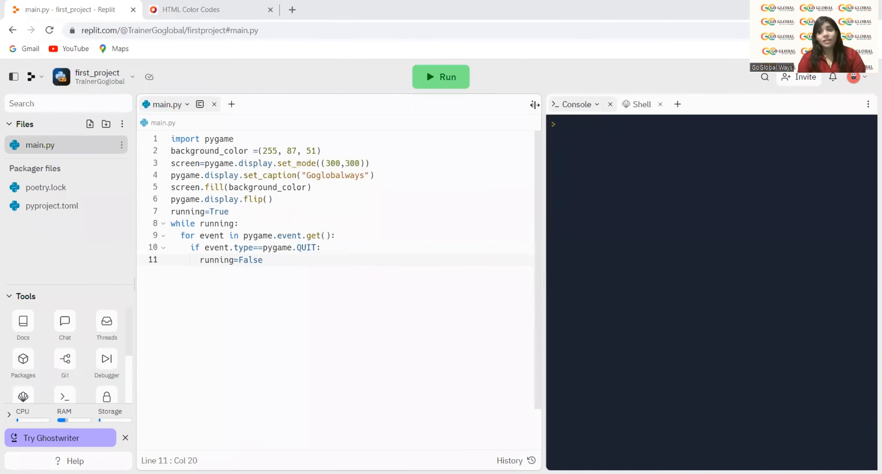
left_click(440, 77)
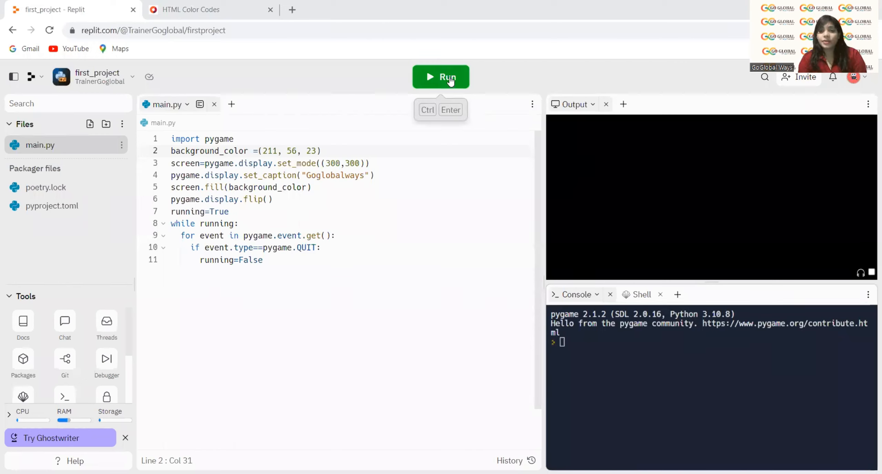
Step: Run main.py so the orange Goglobalways pygame window appears in Output
left_click(441, 77)
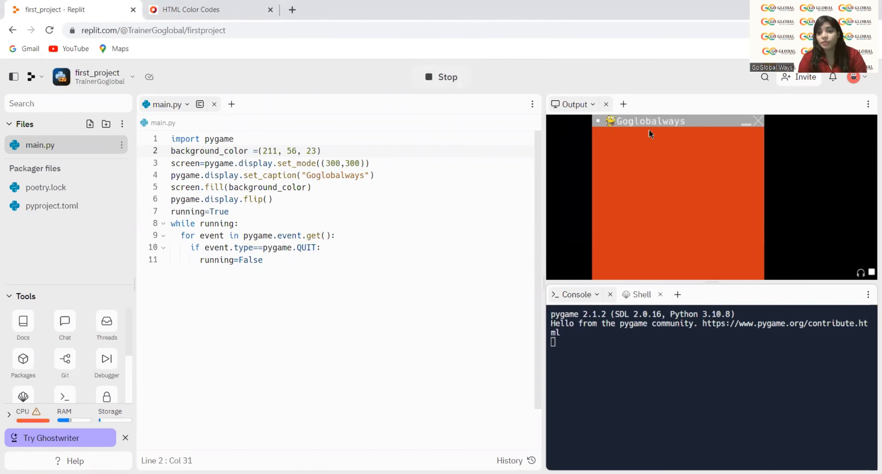
mouse_move(629, 85)
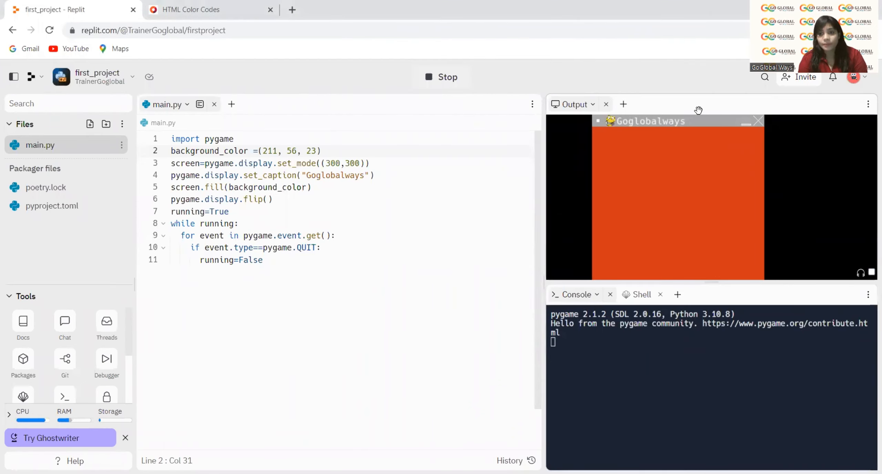
mouse_move(481, 107)
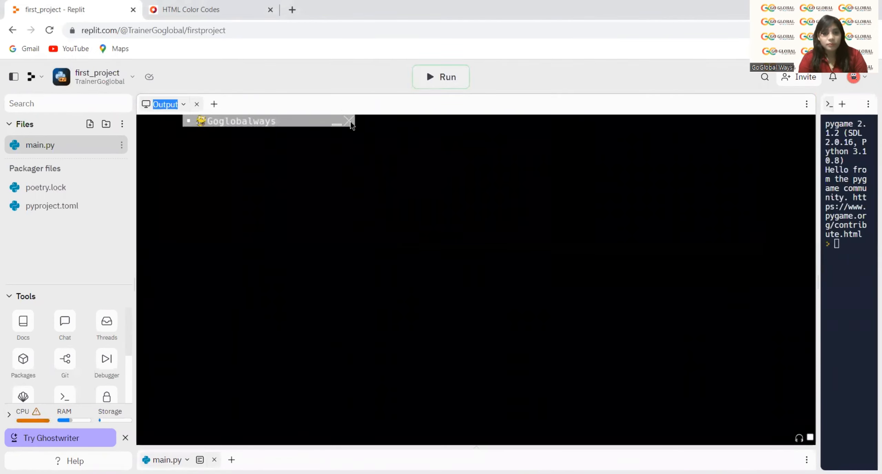
Step: Quit the Goglobalways window and close the Output pane, leaving main.py beside the console
left_click(442, 77)
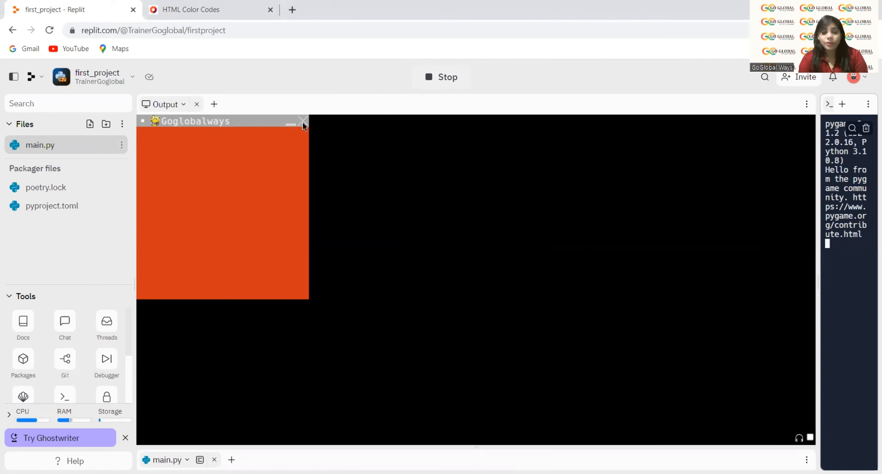
left_click(441, 77)
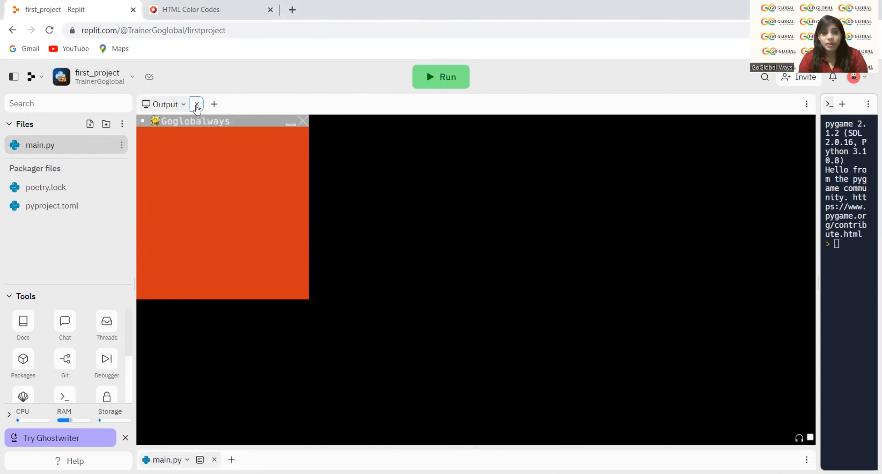
left_click(196, 104)
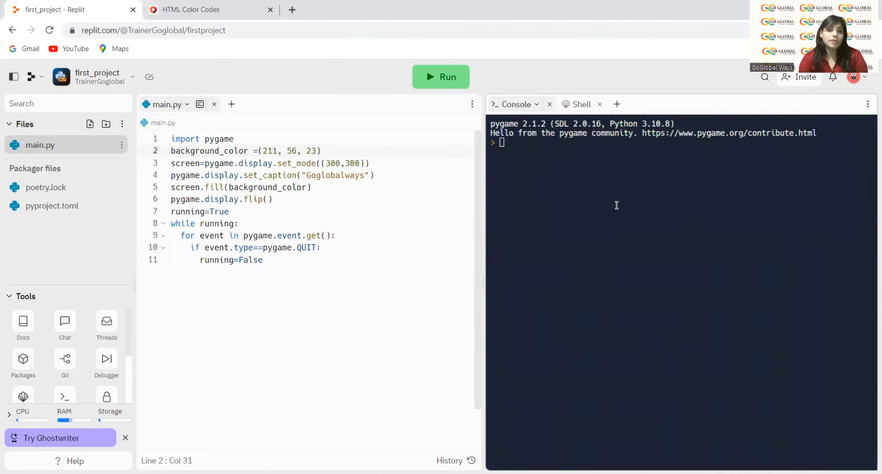
mouse_move(647, 61)
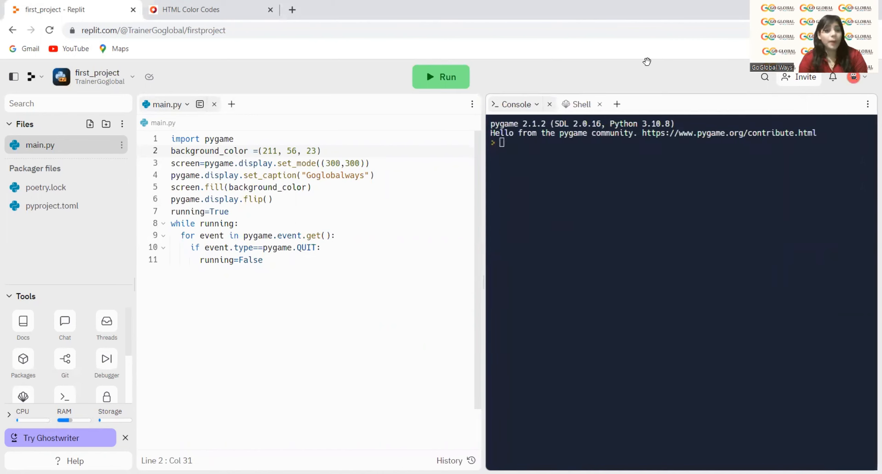